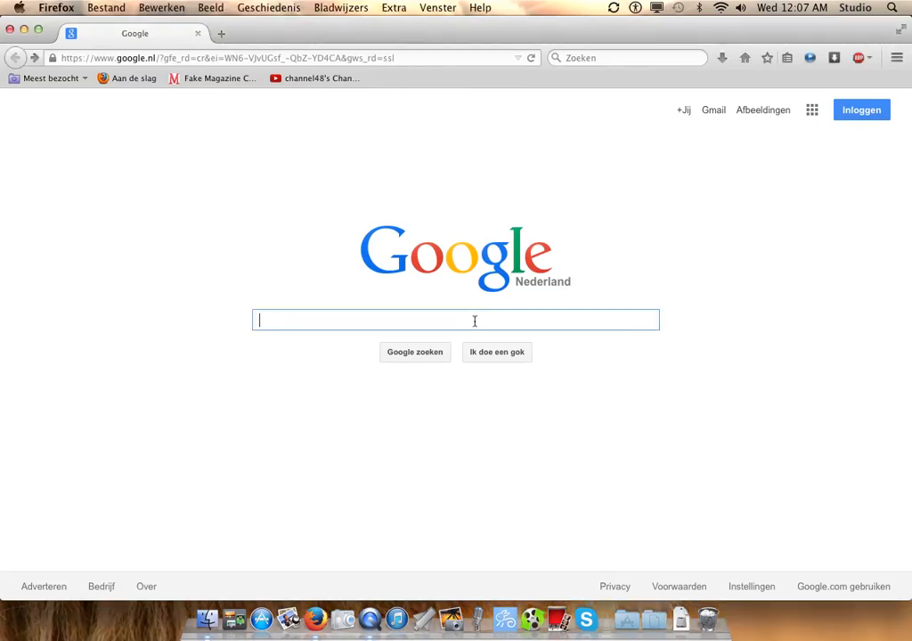
mouse_move(481, 322)
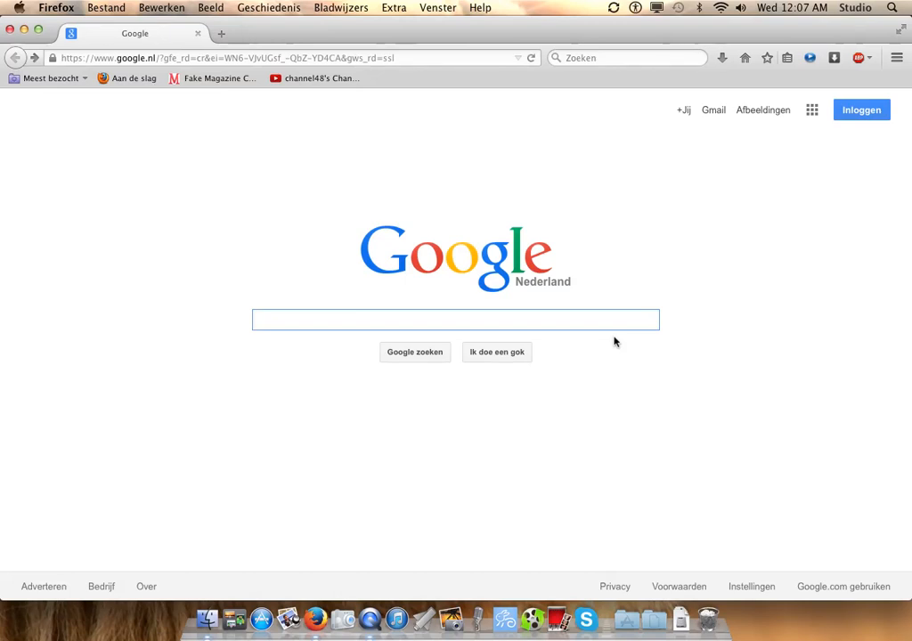
- Search Google for 'hackstore' and open the hack-store.com result
left_click(456, 320)
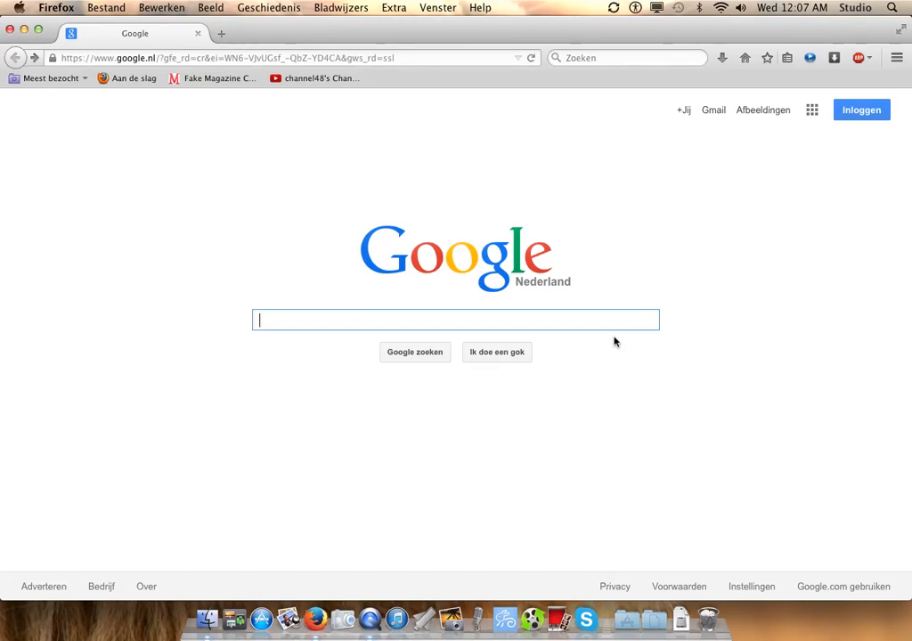
mouse_move(616, 342)
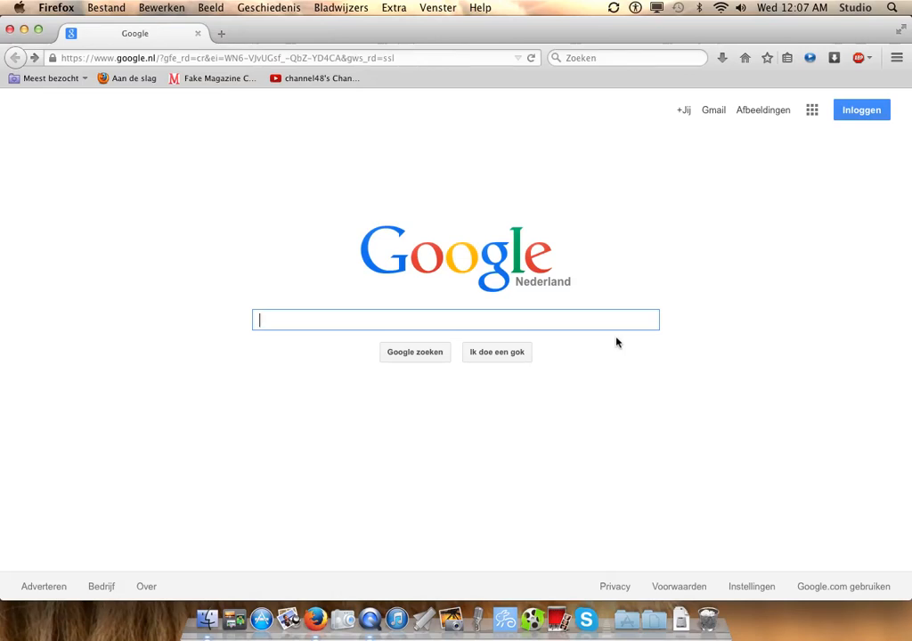
type("h")
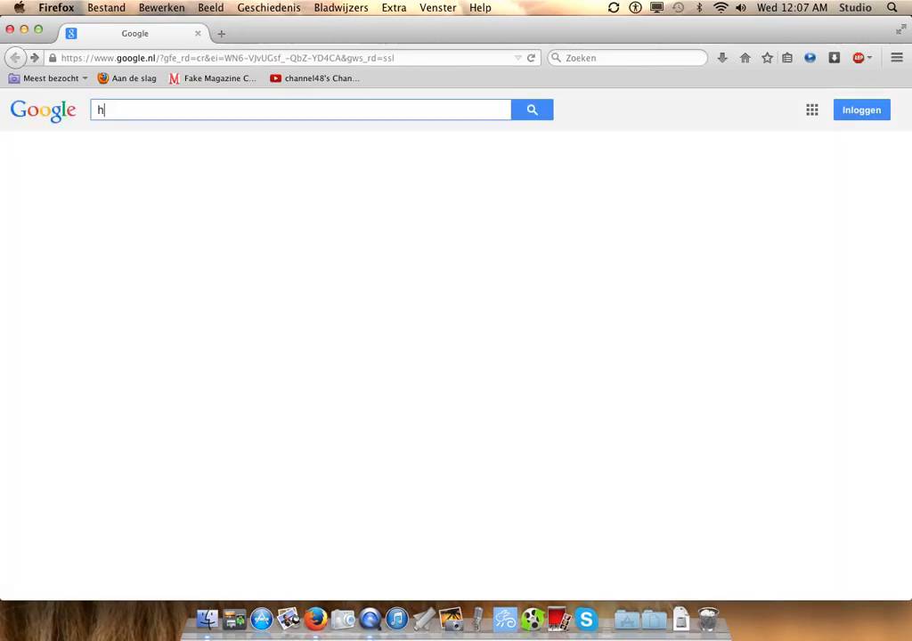
type("ackstore")
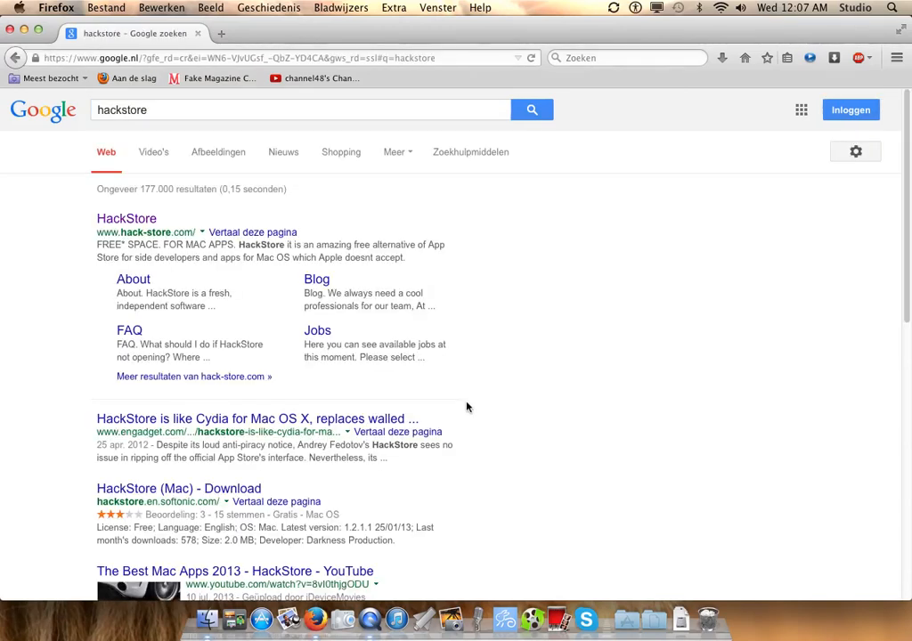
mouse_move(125, 231)
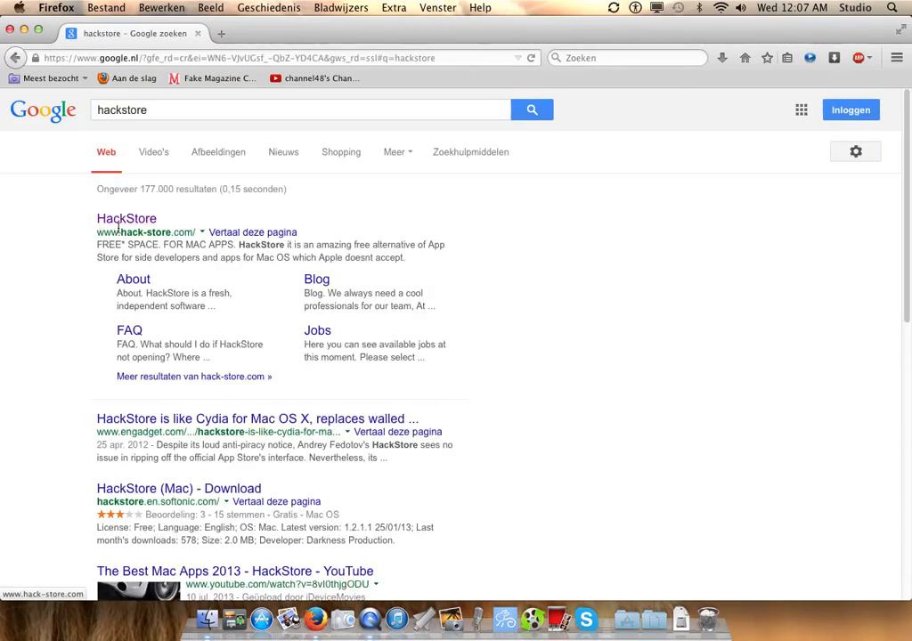
left_click(125, 217)
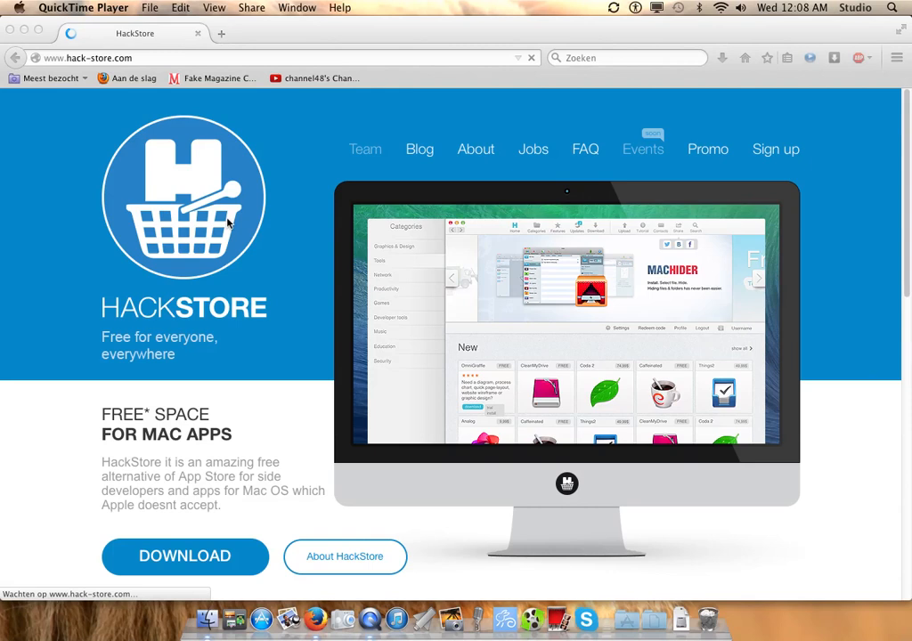
- Download HackStore.dmg from hack-store.com and open it from the Downloads panel
left_click(185, 556)
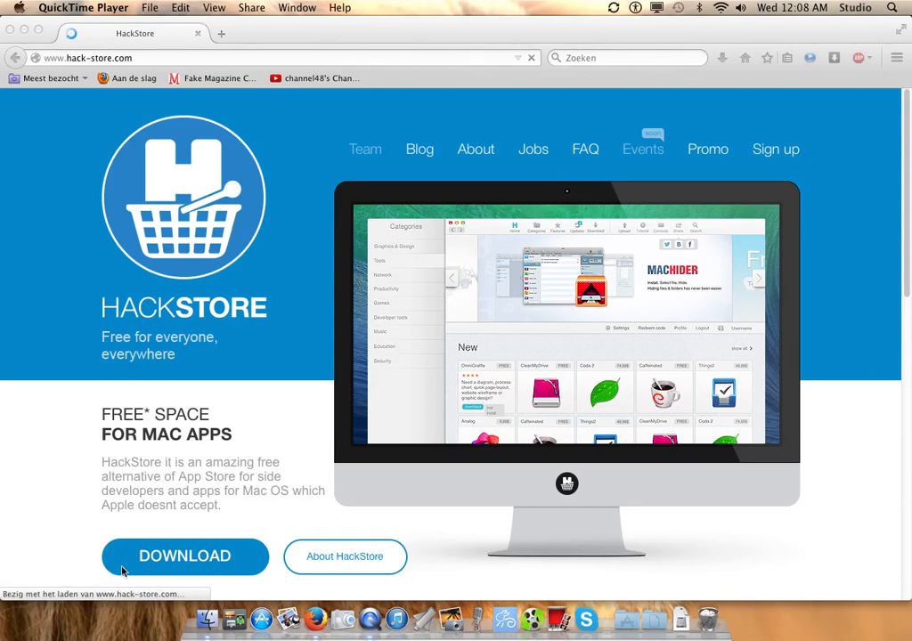
left_click(314, 619)
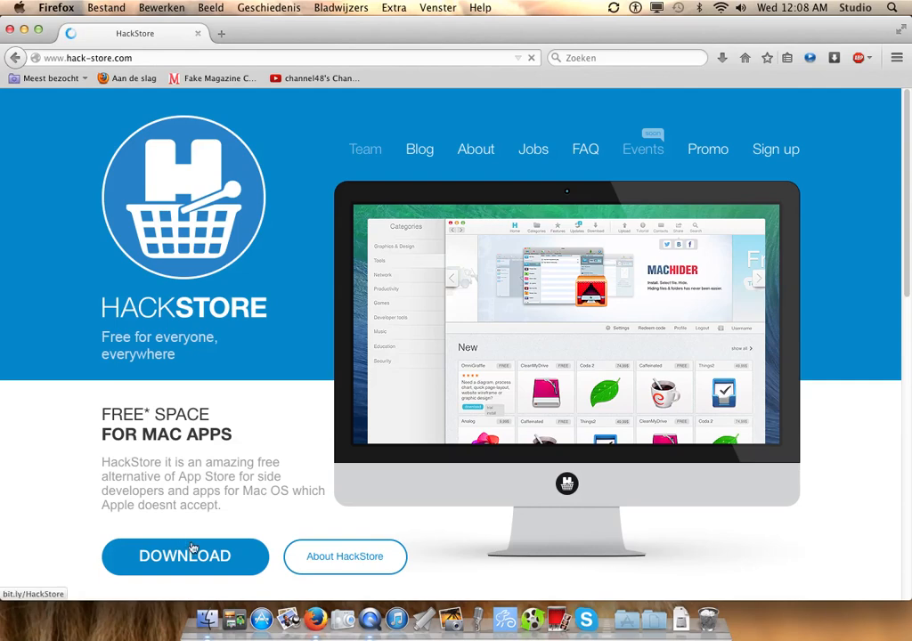
left_click(185, 555)
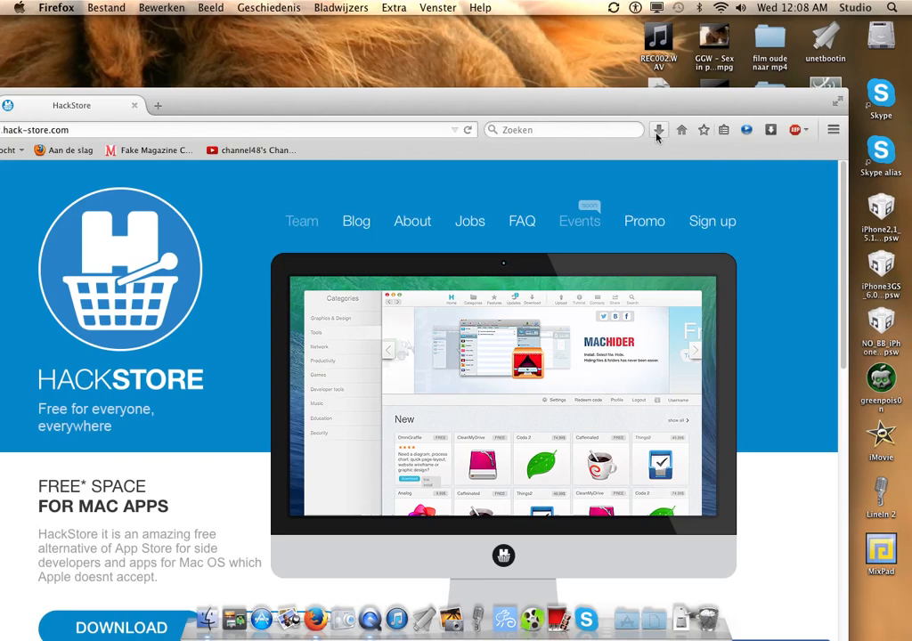
left_click(660, 130)
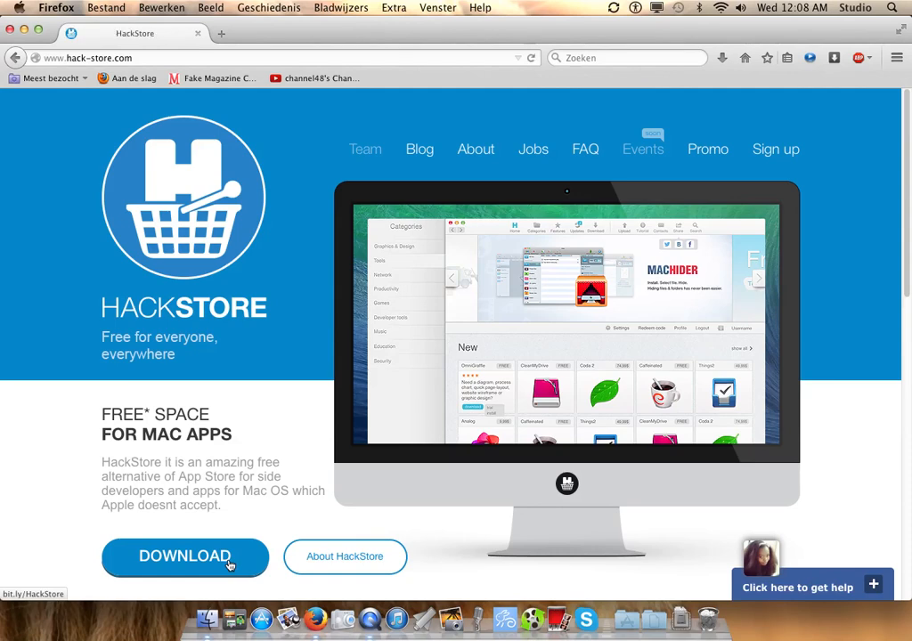
left_click(185, 557)
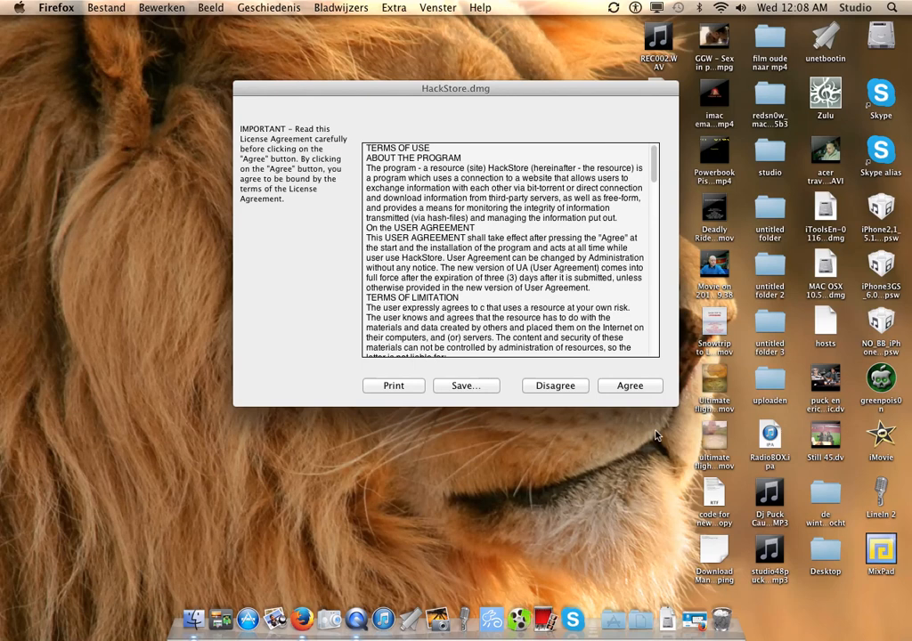
- Agree to the license, open the mounted HackStore disk and drag HackStore into Applications
left_click(631, 384)
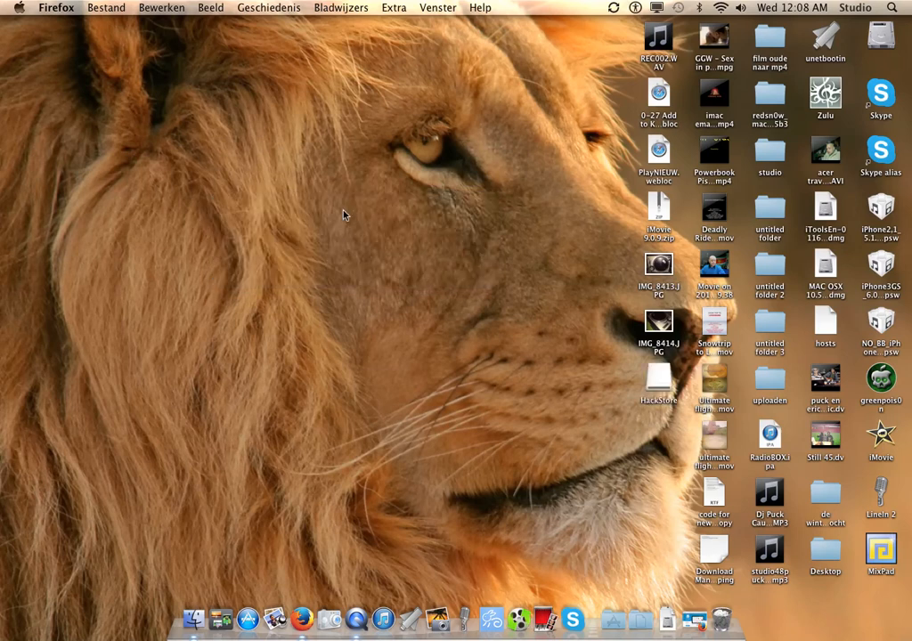
double_click(657, 367)
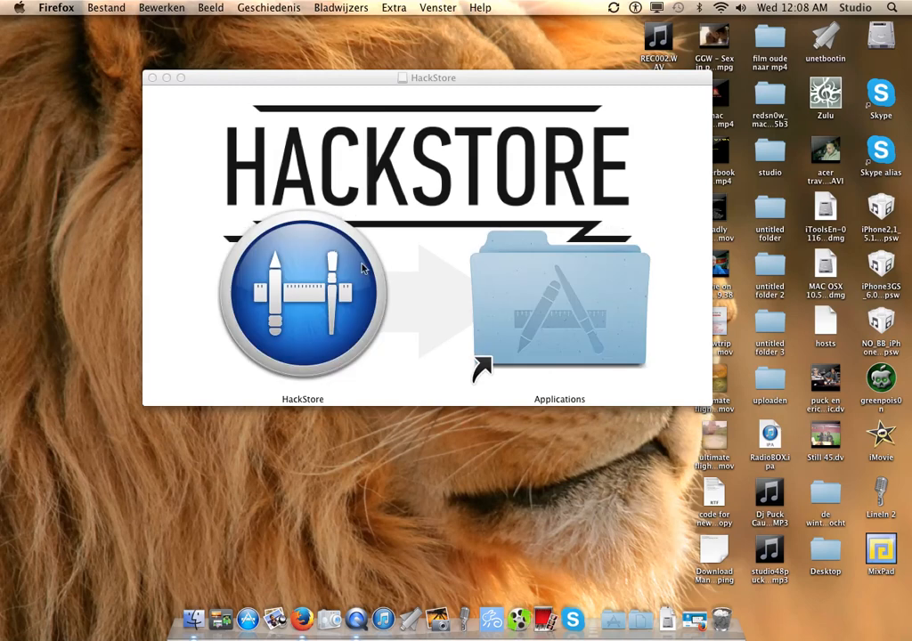
mouse_move(303, 289)
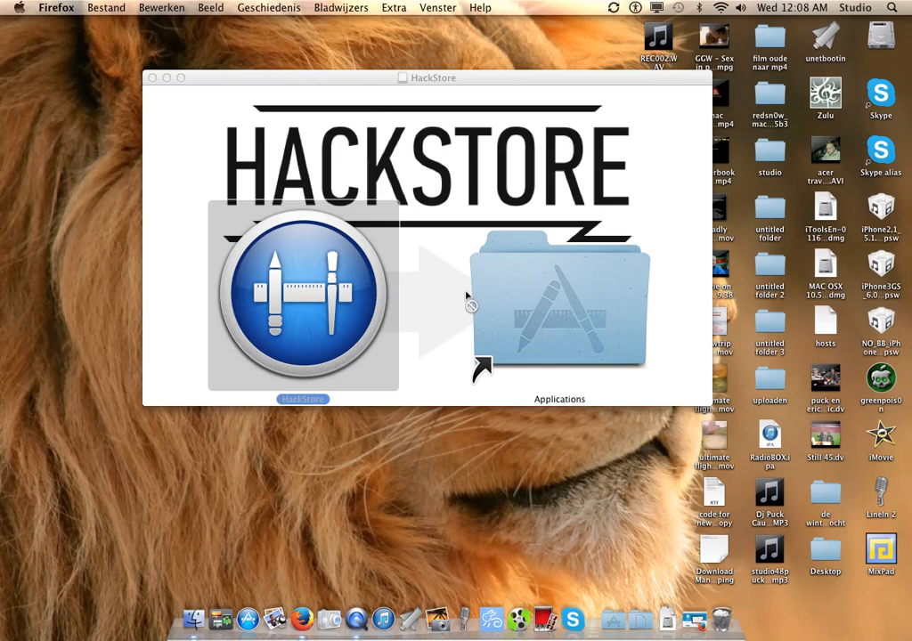
left_click_drag(302, 299, 519, 303)
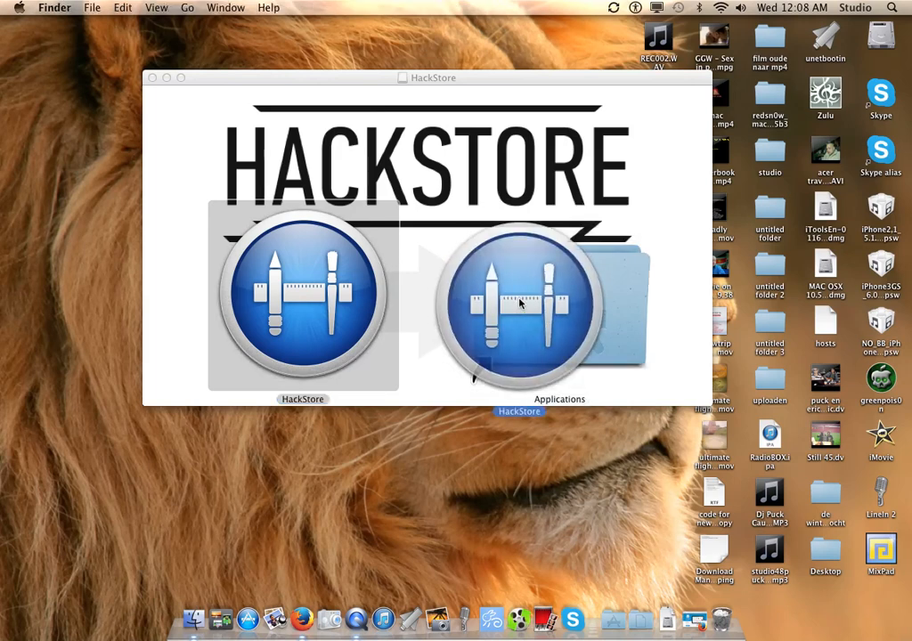
left_click_drag(303, 300, 520, 303)
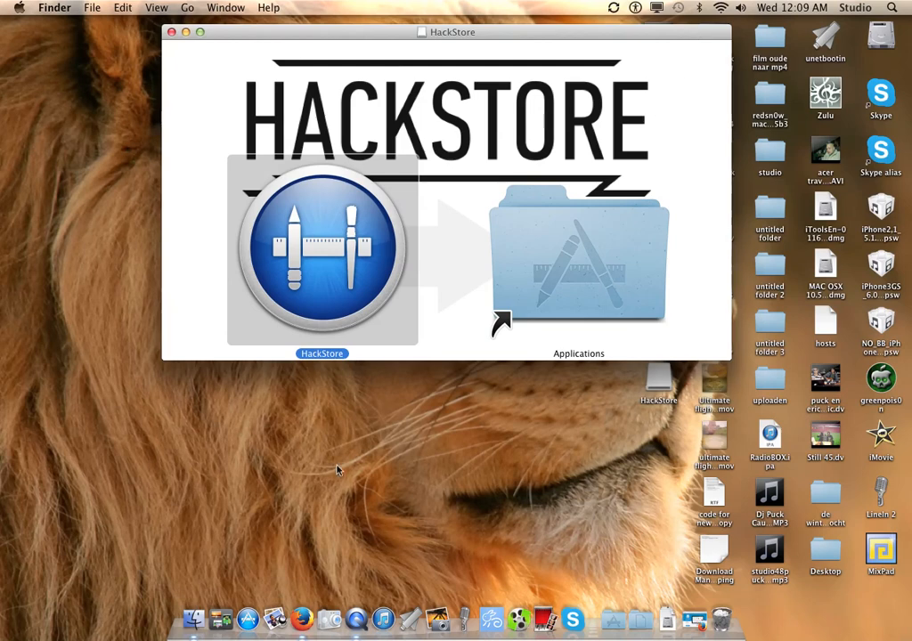
mouse_move(615, 613)
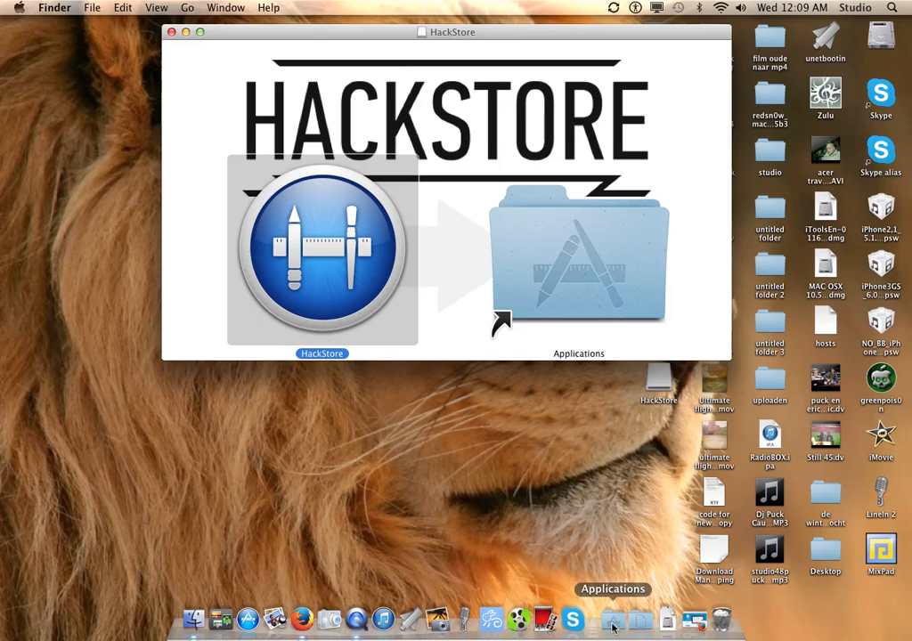
- Show the installed apps from the Dock's Applications stack to launch HackStore
left_click(614, 618)
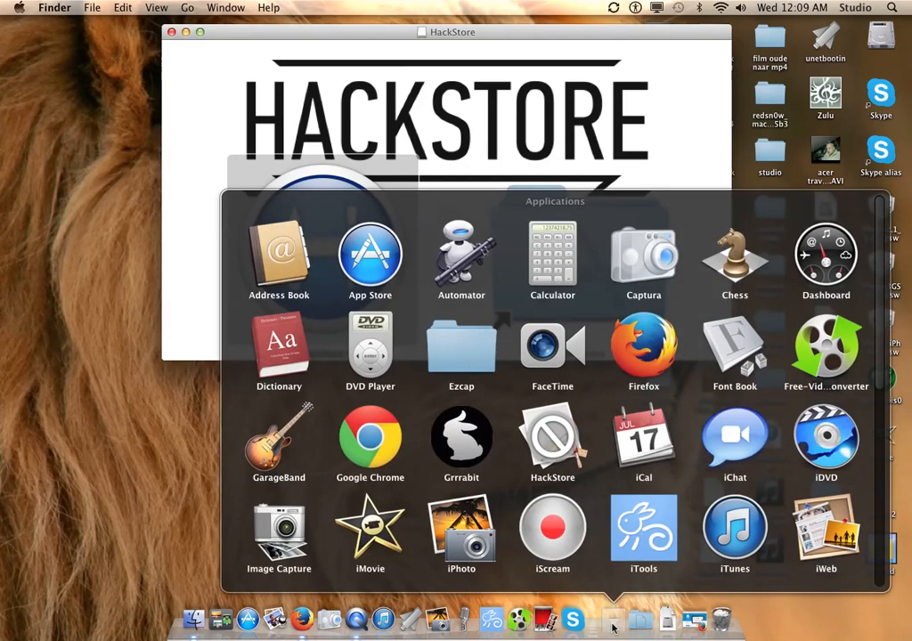
mouse_move(790, 463)
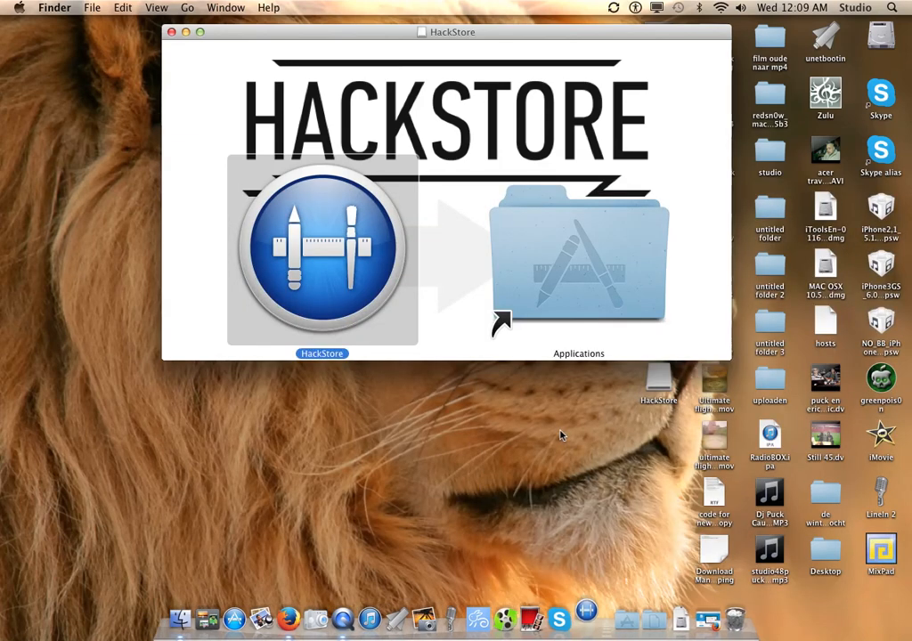
mouse_move(642, 574)
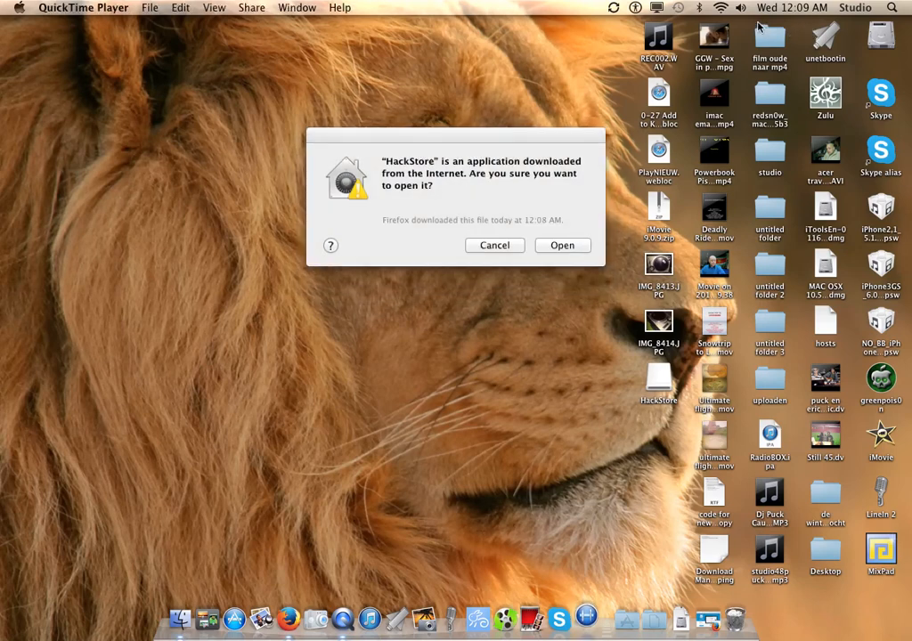
mouse_move(536, 246)
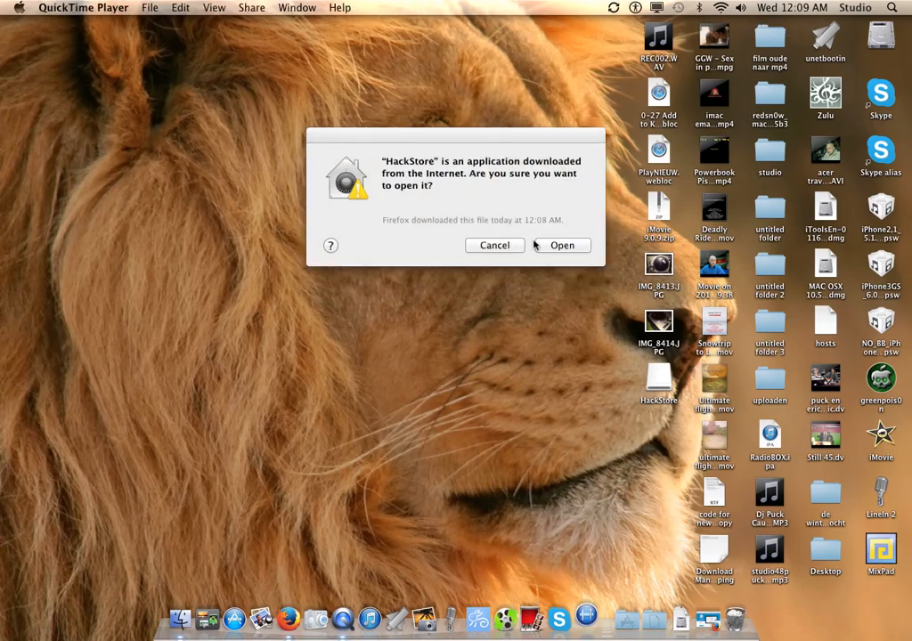
- Confirm the Internet-download warning to open HackStore and close its Tutorial window
left_click(561, 245)
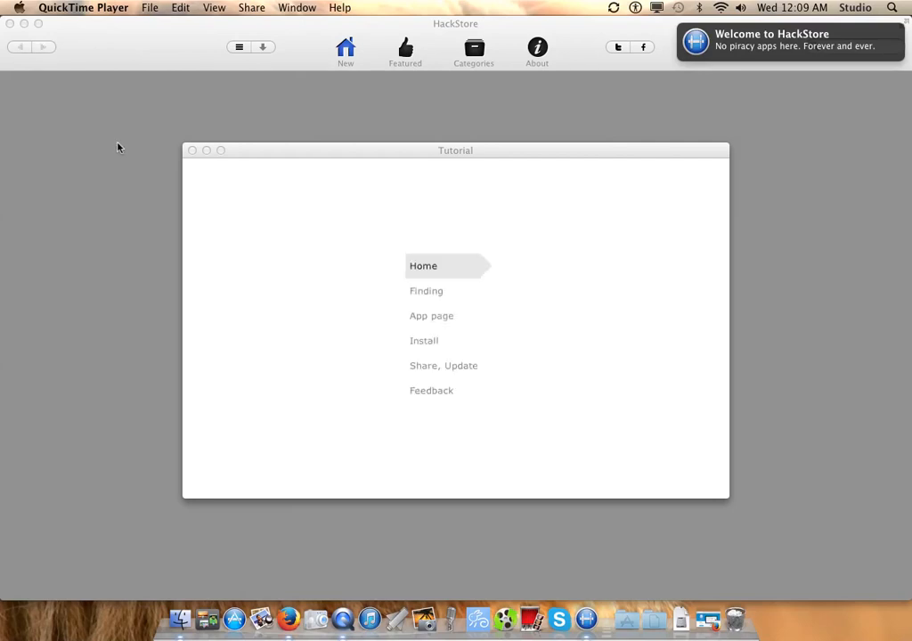
mouse_move(427, 347)
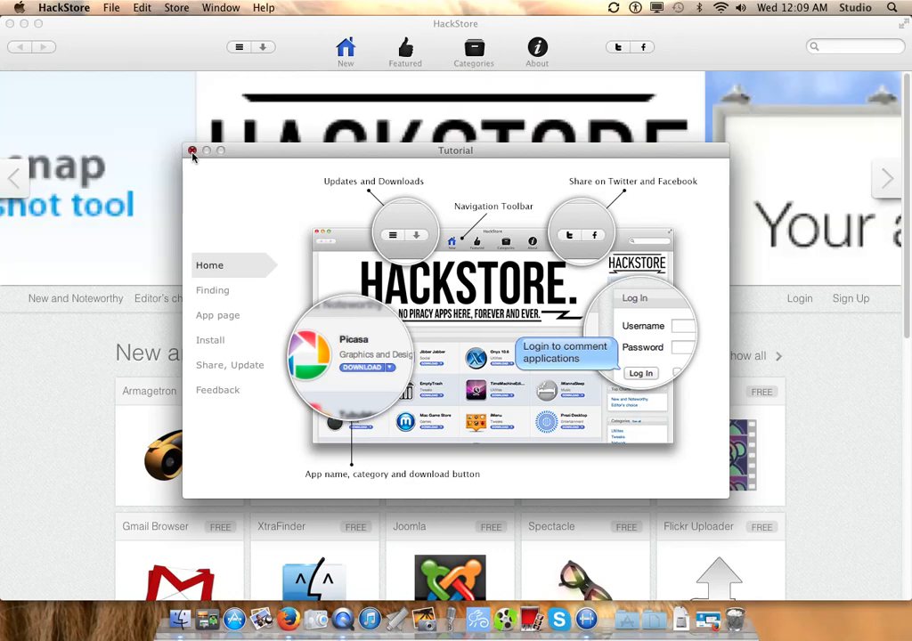
left_click(192, 149)
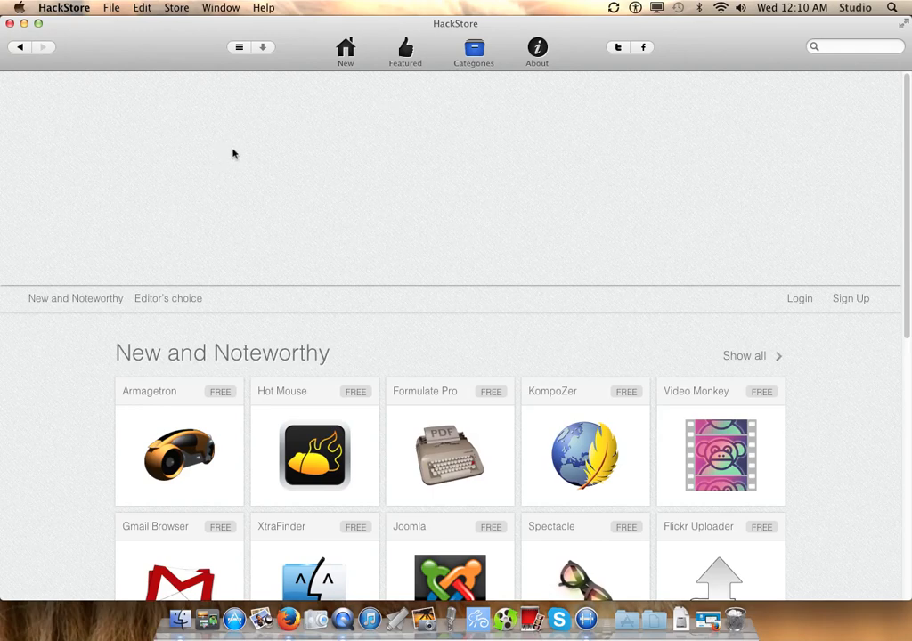
- Browse the Categories page into the Video category and scroll through its free video apps
left_click(472, 47)
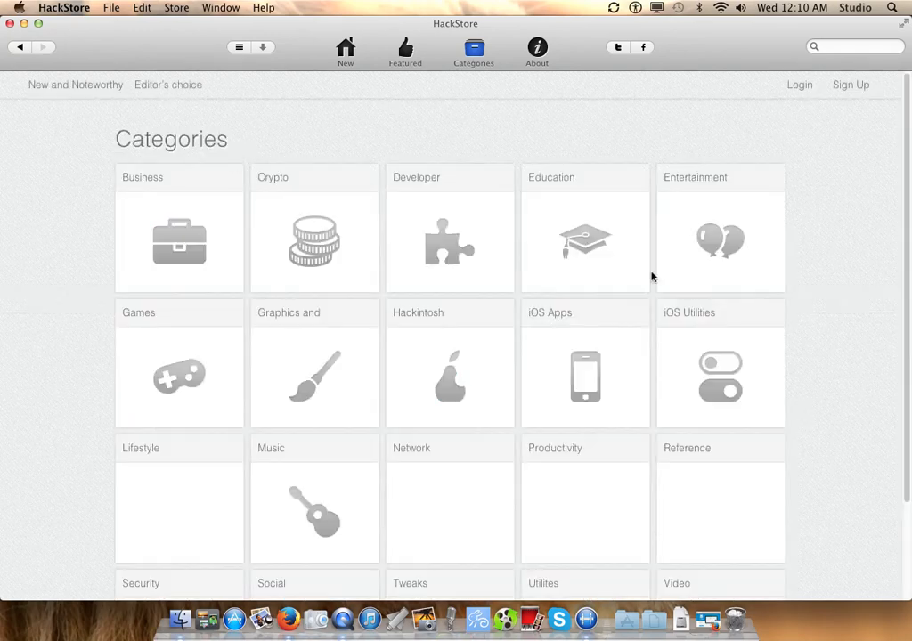
scroll("down", 3)
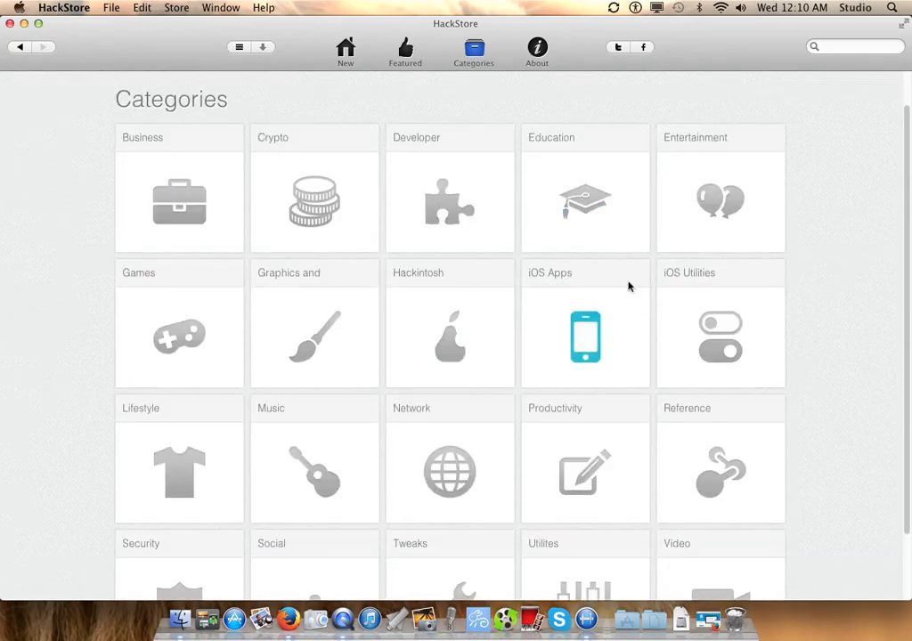
scroll("down", 3)
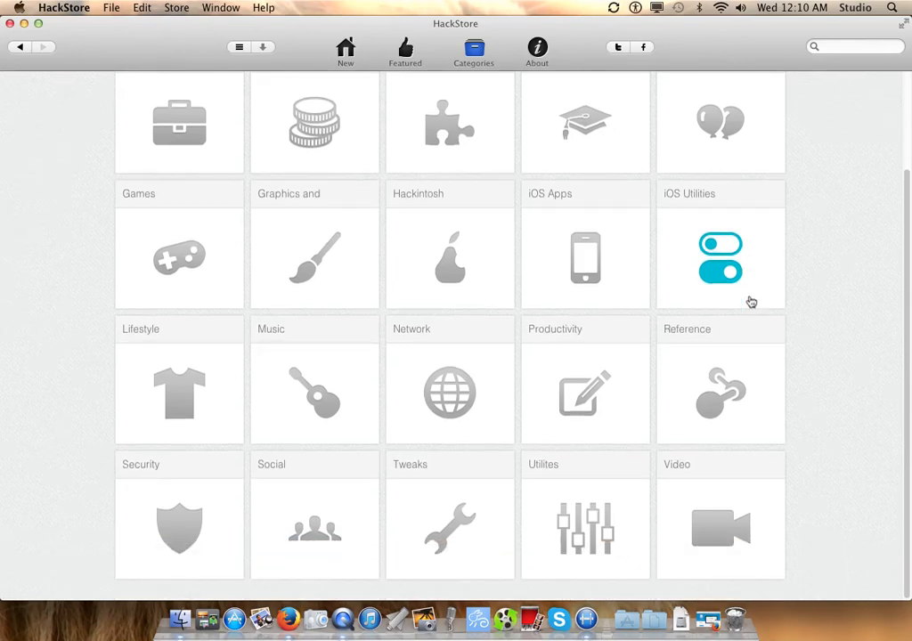
mouse_move(750, 297)
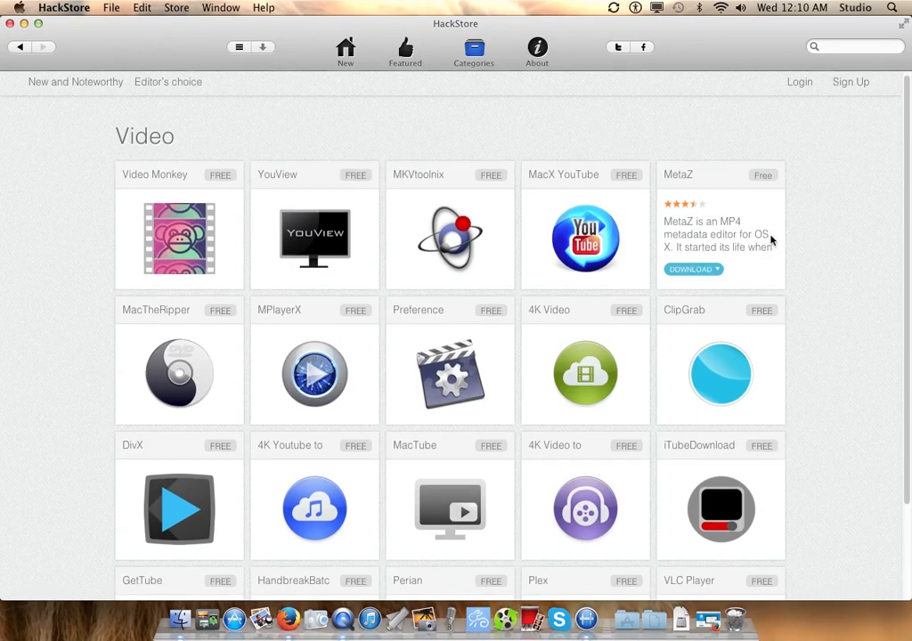
scroll("down", 3)
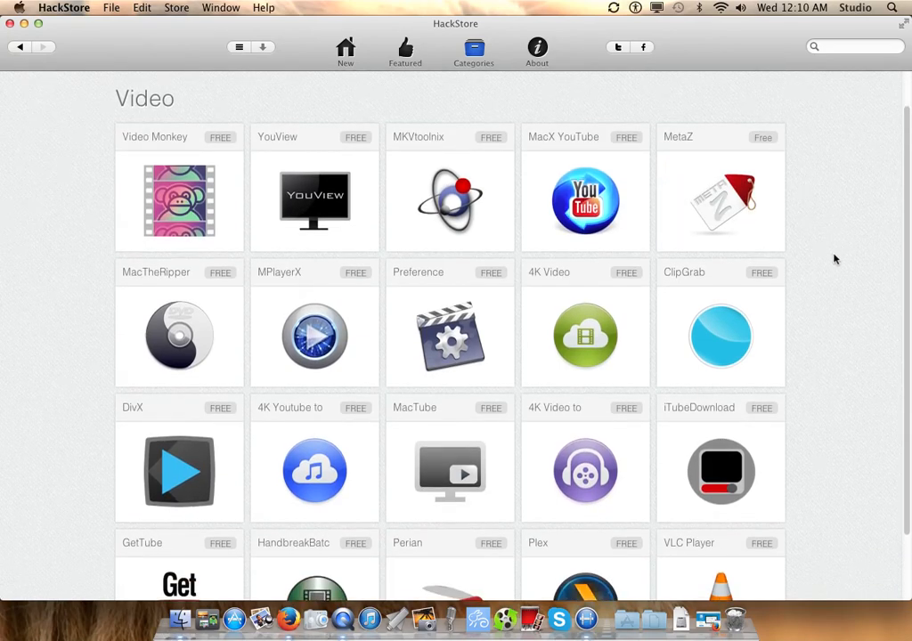
scroll("down", 3)
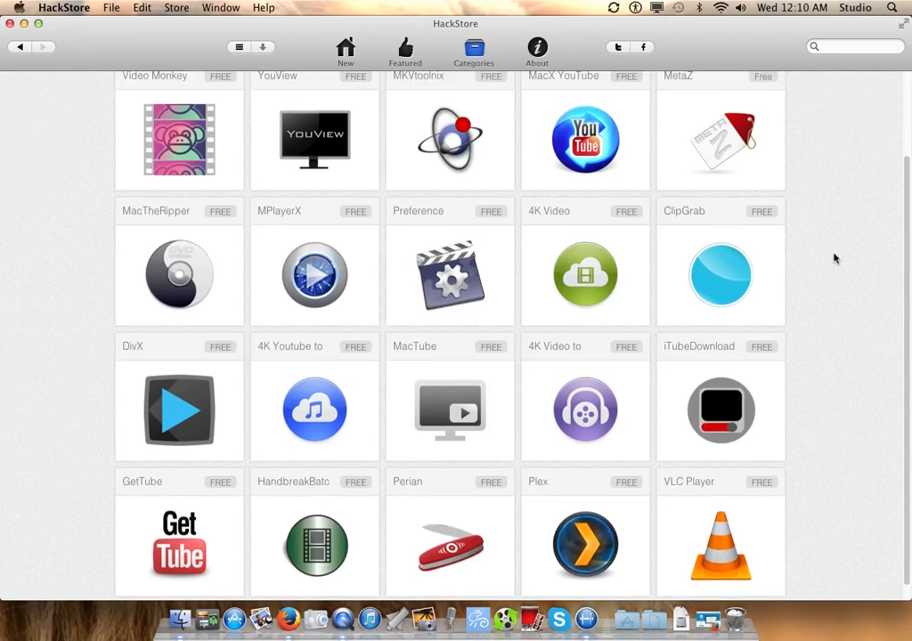
scroll("down", 3)
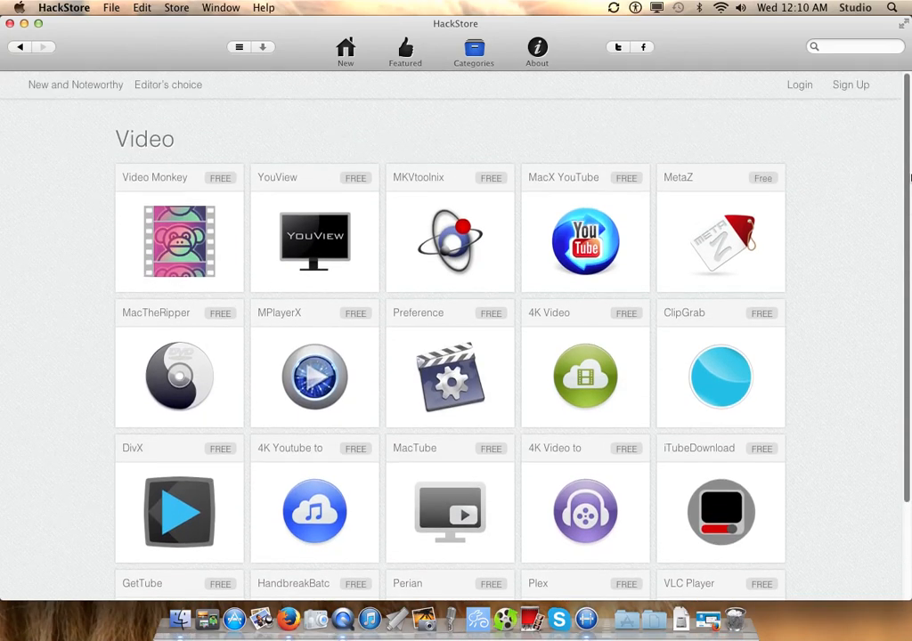
mouse_move(413, 57)
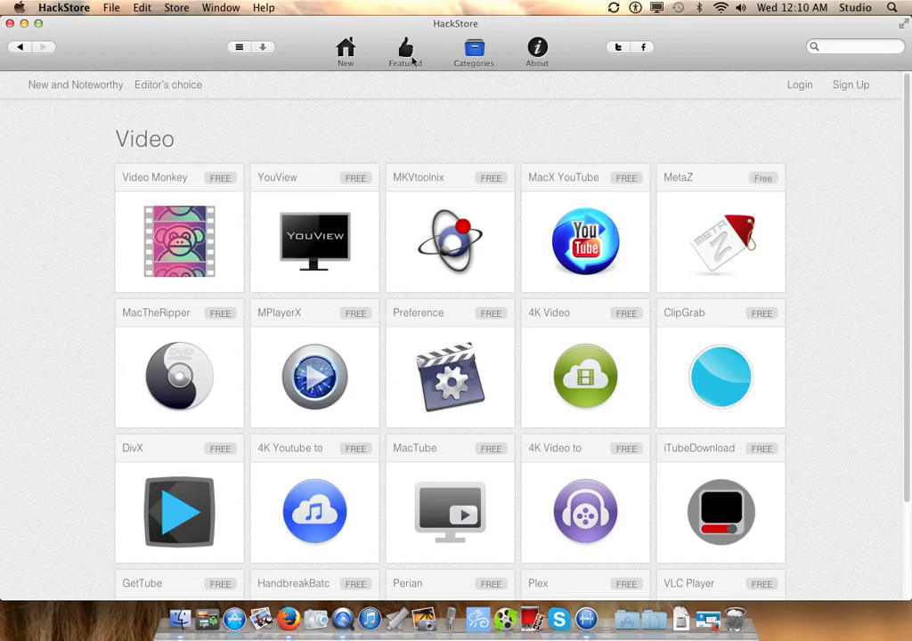
mouse_move(205, 100)
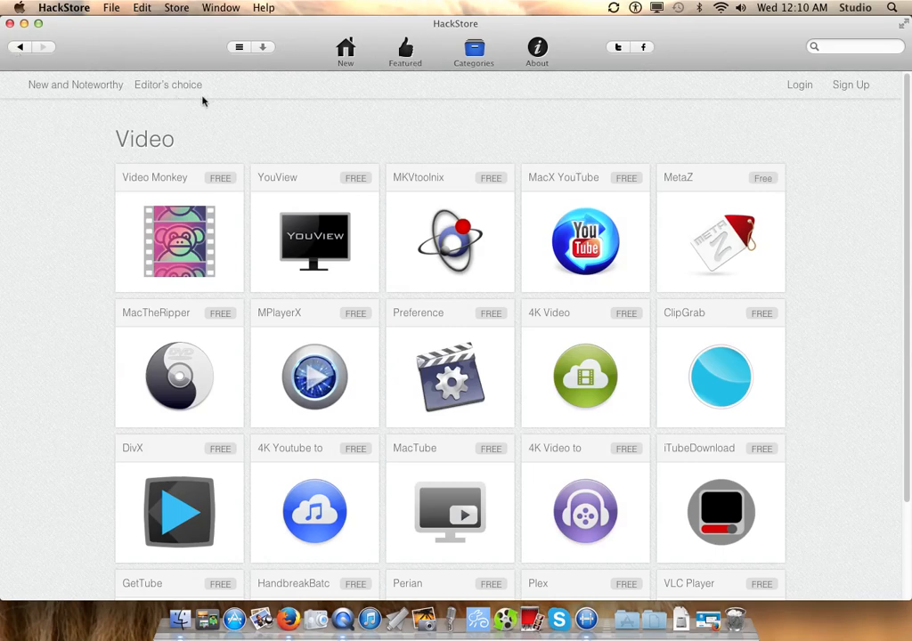
mouse_move(740, 29)
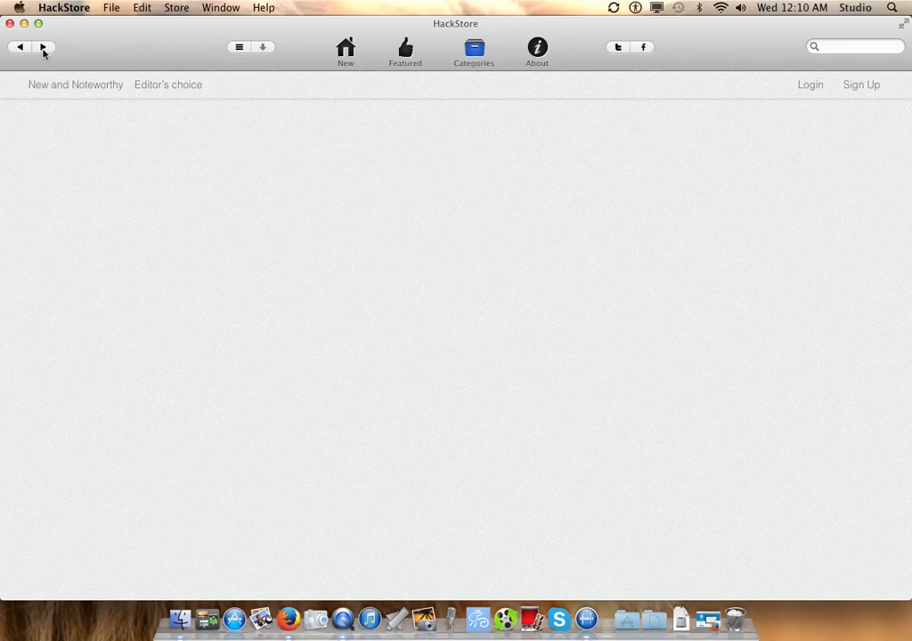
- Go back, search the store for 'xbmc' and start downloading XBMC from the results
left_click(472, 50)
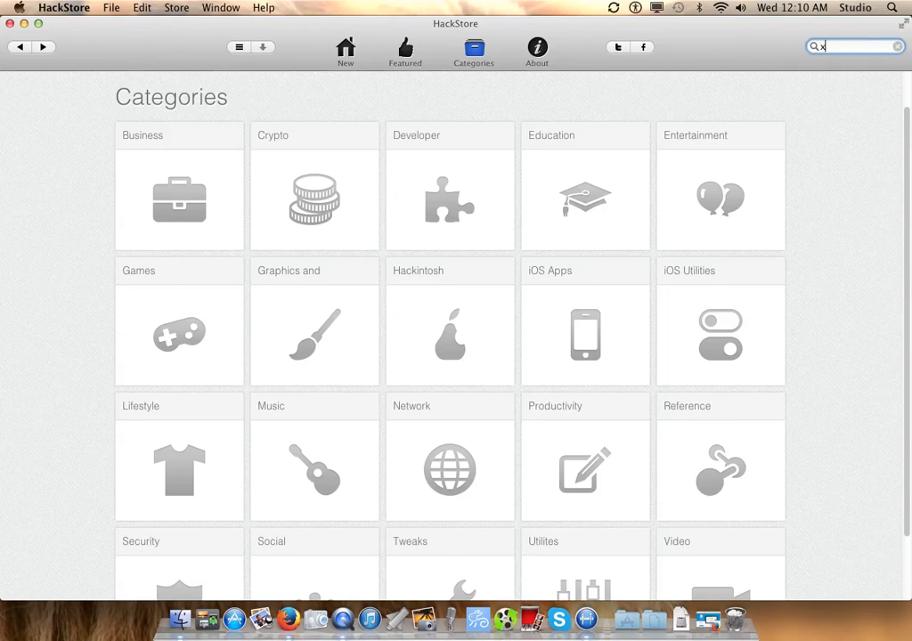
type("xbmc")
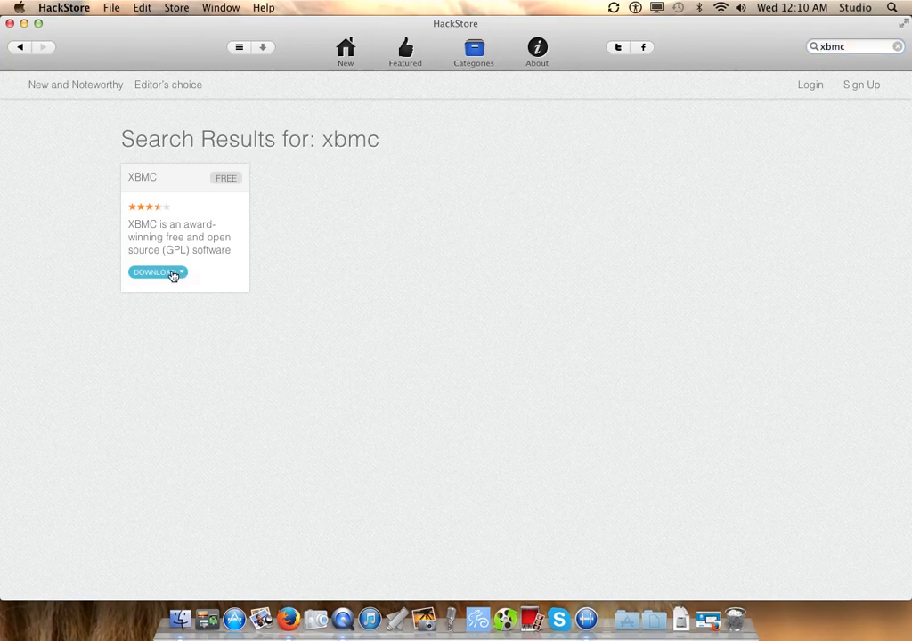
left_click(157, 271)
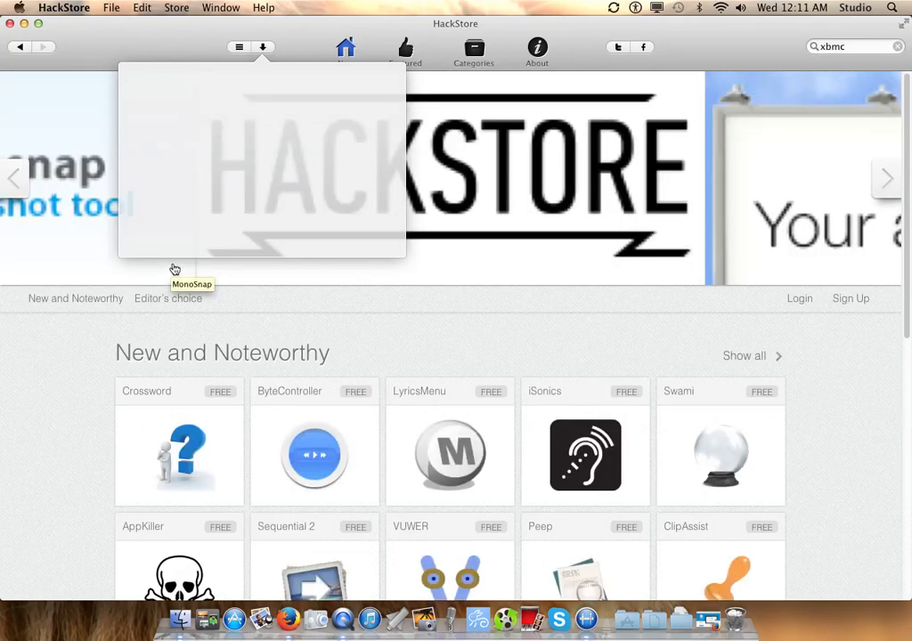
mouse_move(819, 358)
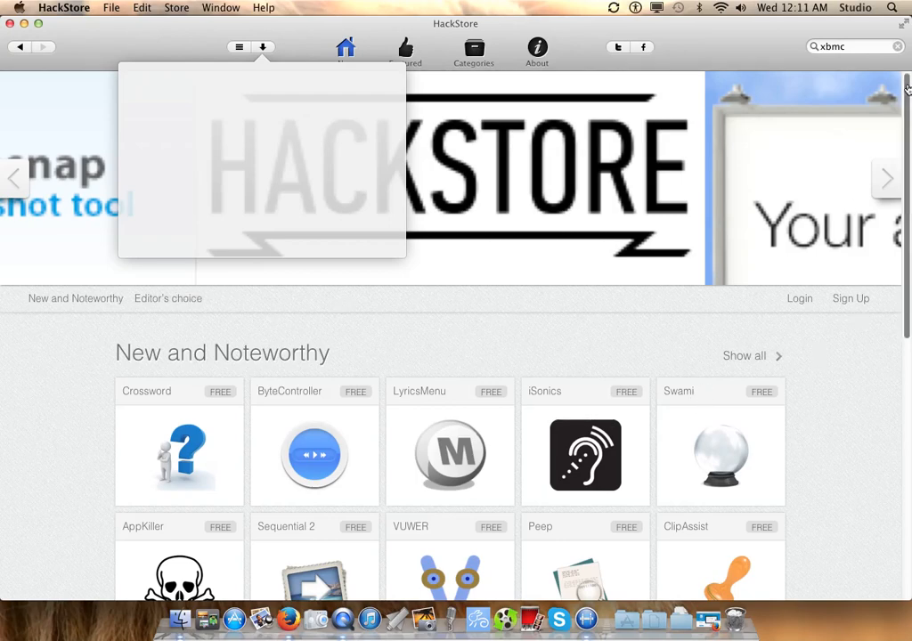
scroll("down", 3)
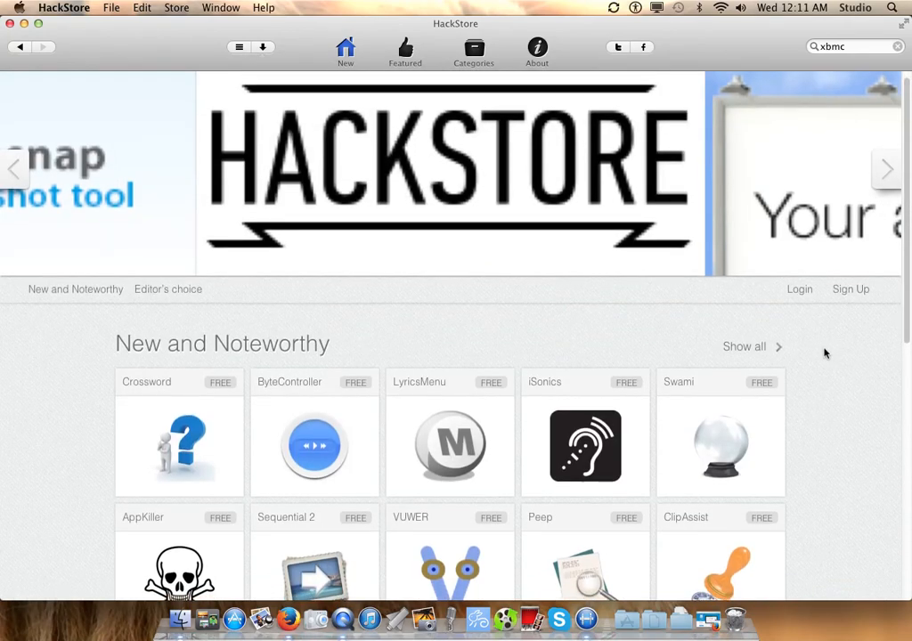
scroll("down", 3)
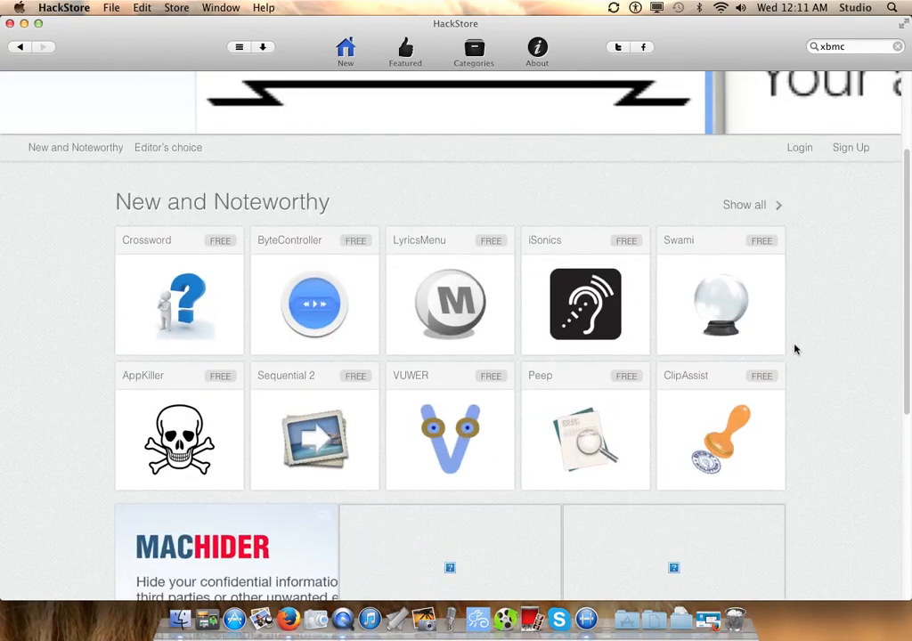
- Scroll the New page down to the Editor's choice apps while XBMC downloads
scroll("down", 3)
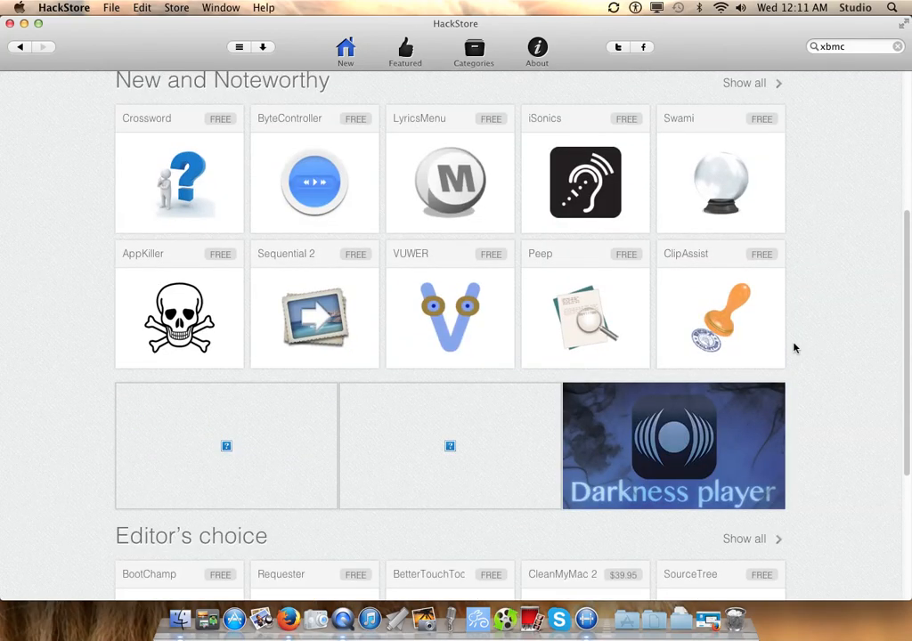
scroll("down", 3)
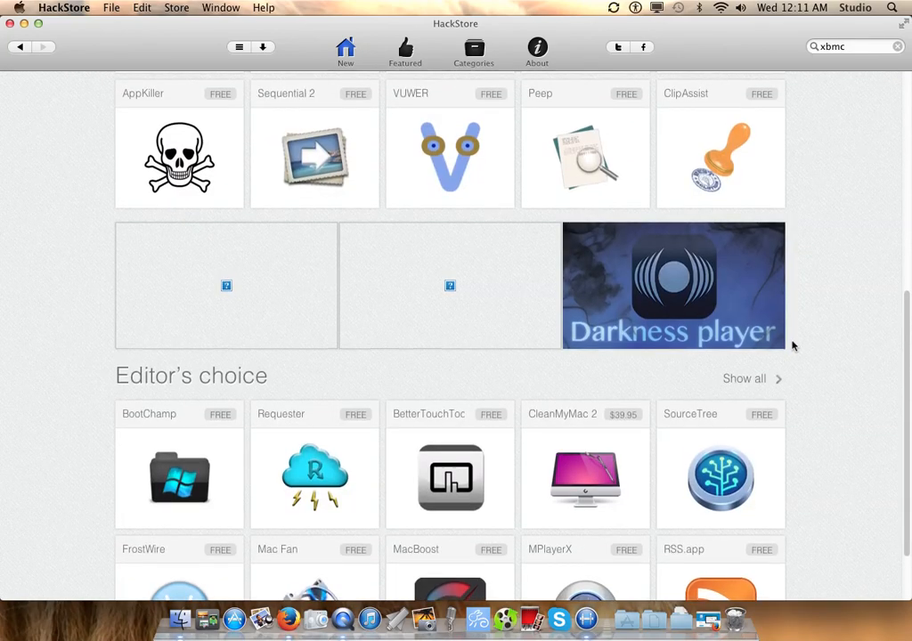
scroll("down", 3)
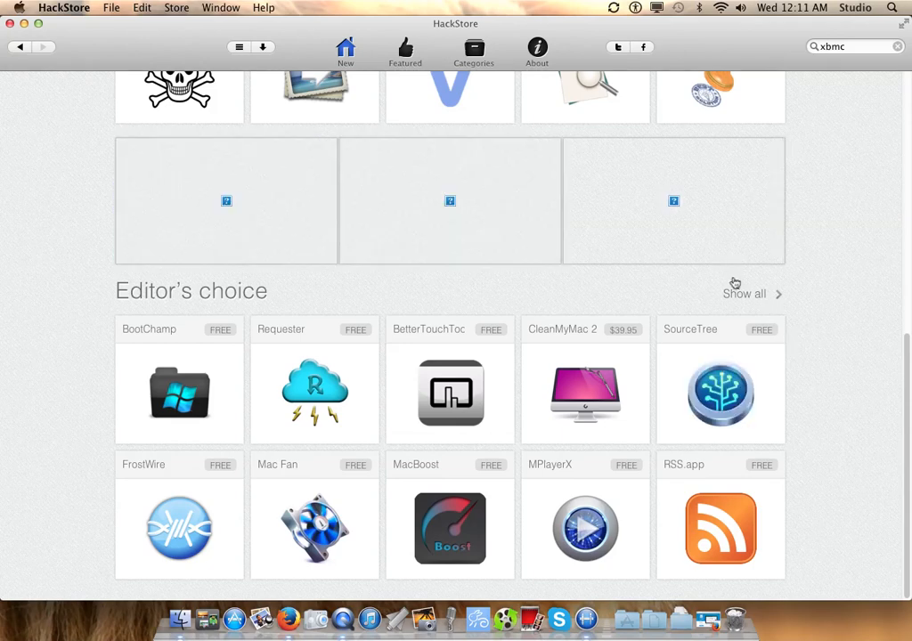
mouse_move(763, 236)
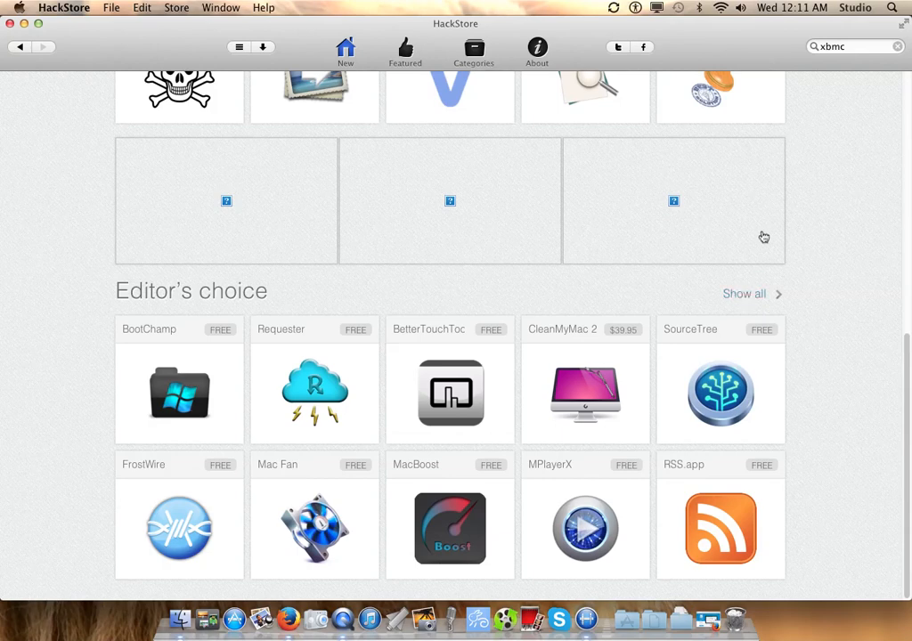
mouse_move(766, 231)
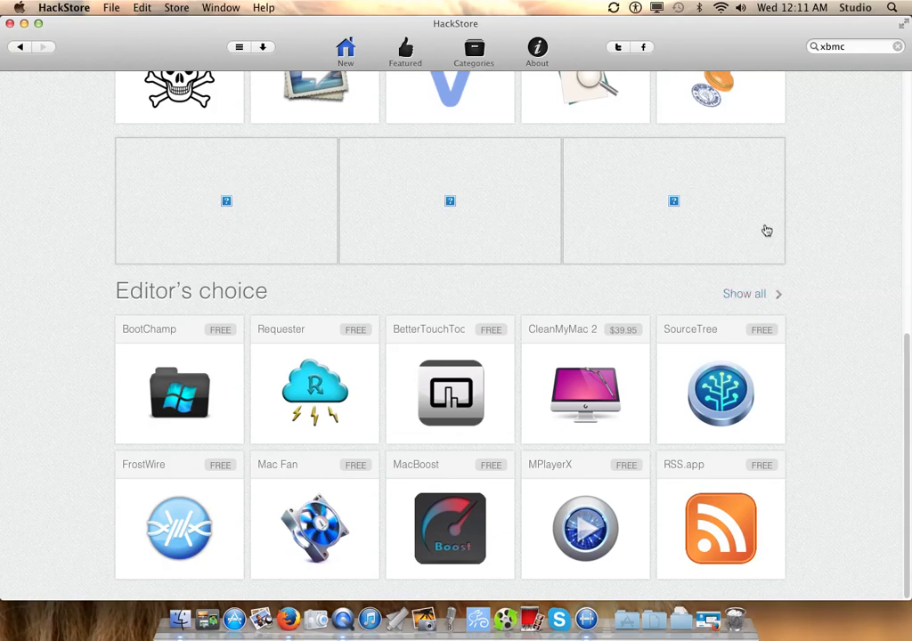
mouse_move(769, 254)
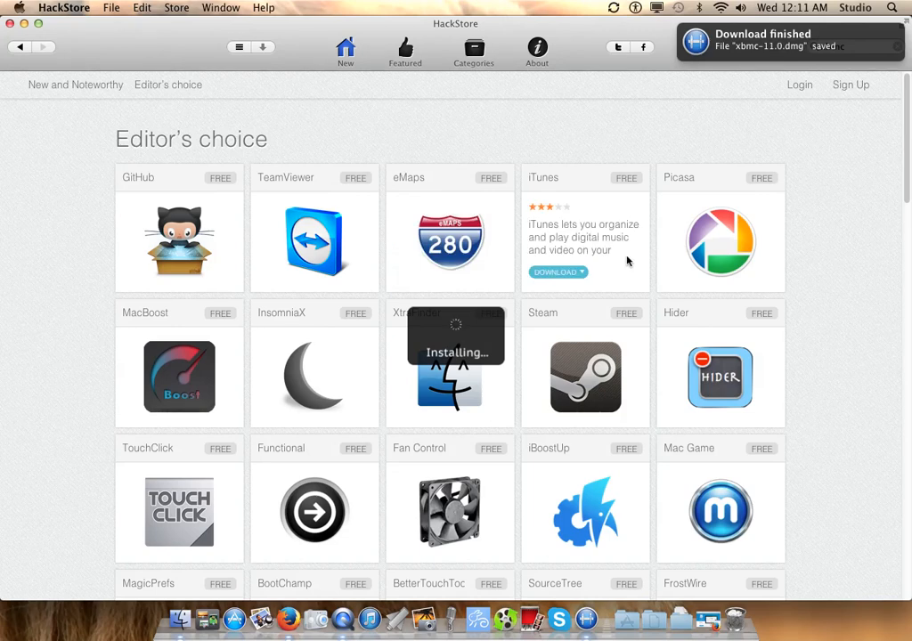
- Scroll through dozens of free apps in the Editor's choice collection while XBMC installs
type("xbmc")
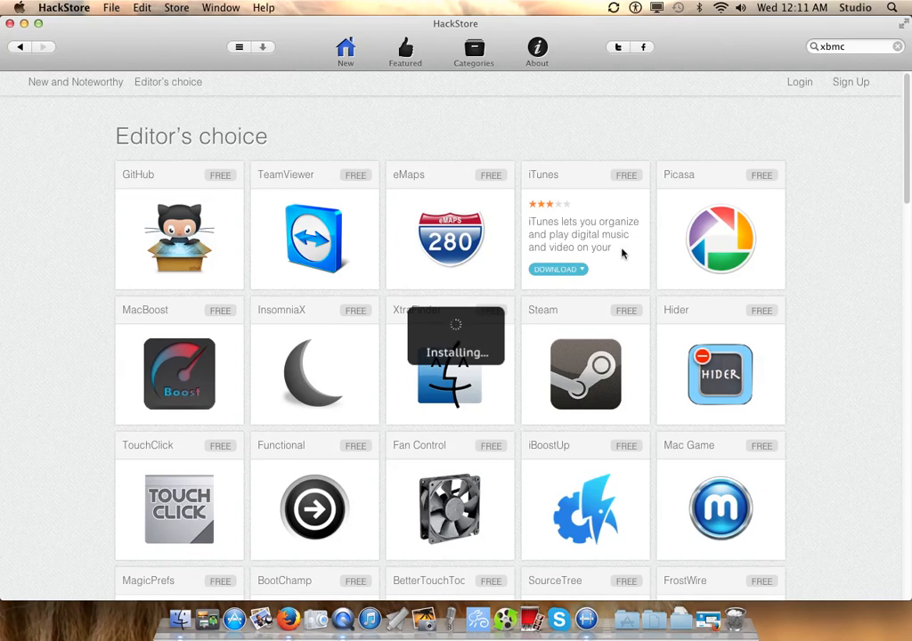
scroll("down", 3)
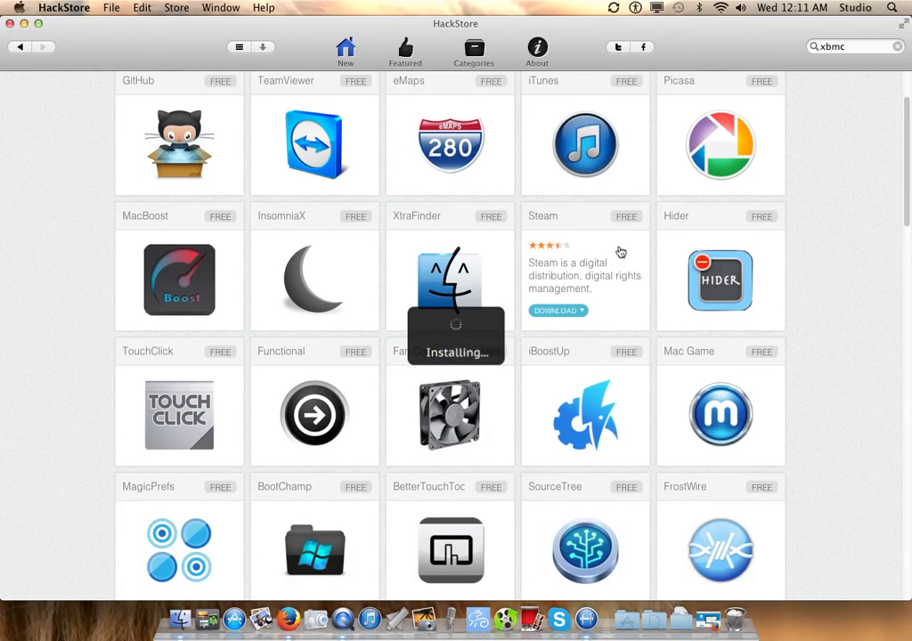
scroll("down", 3)
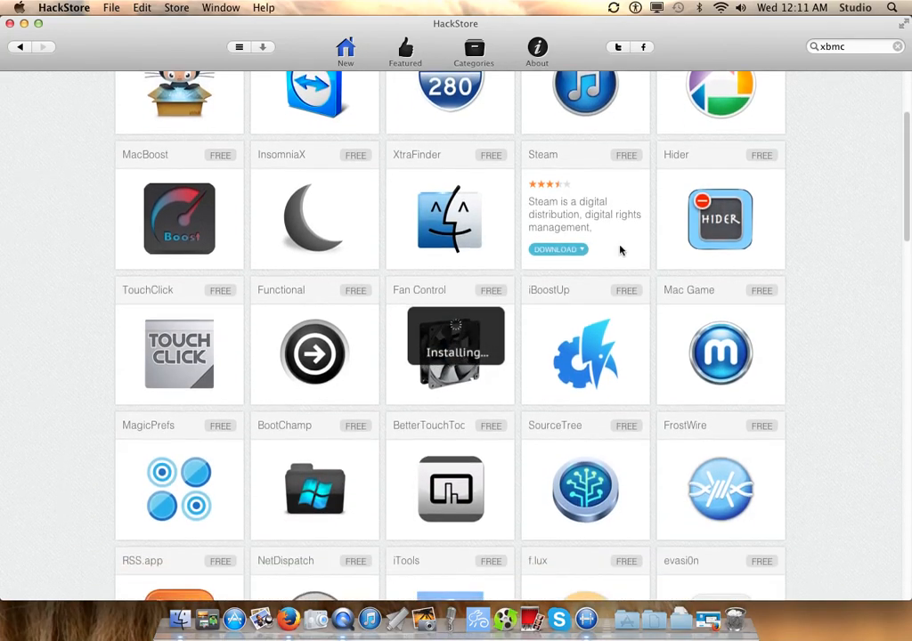
scroll("down", 3)
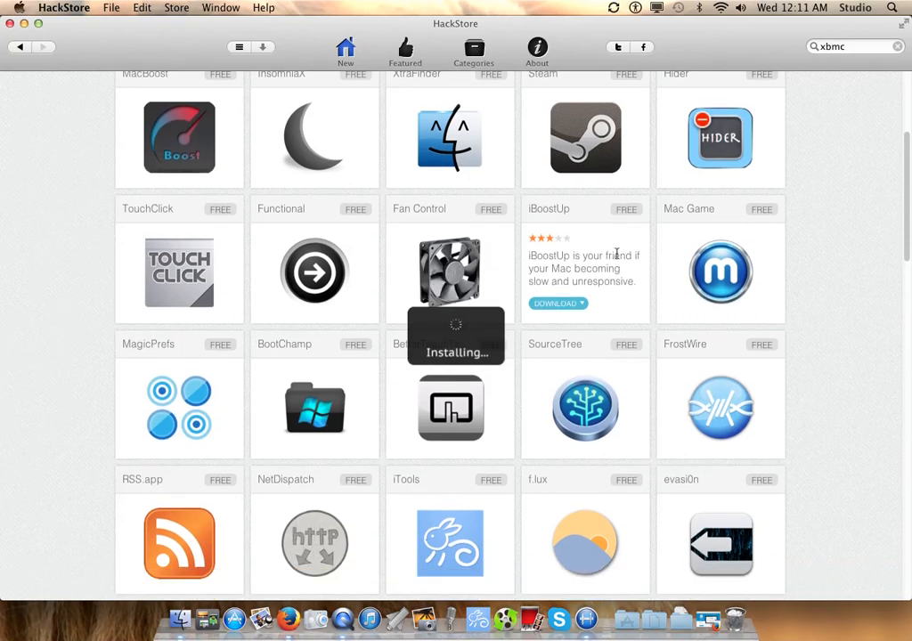
scroll("down", 3)
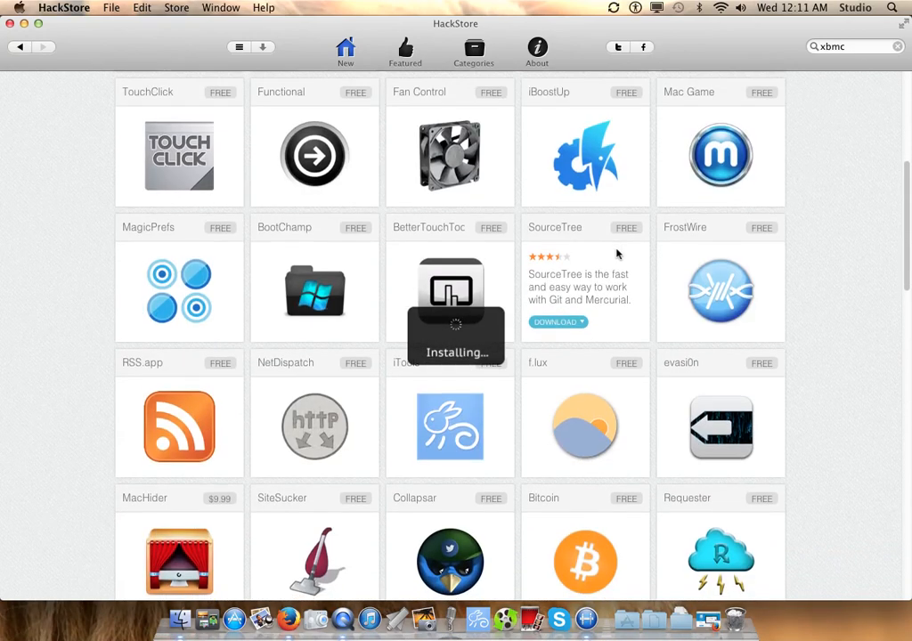
scroll("down", 3)
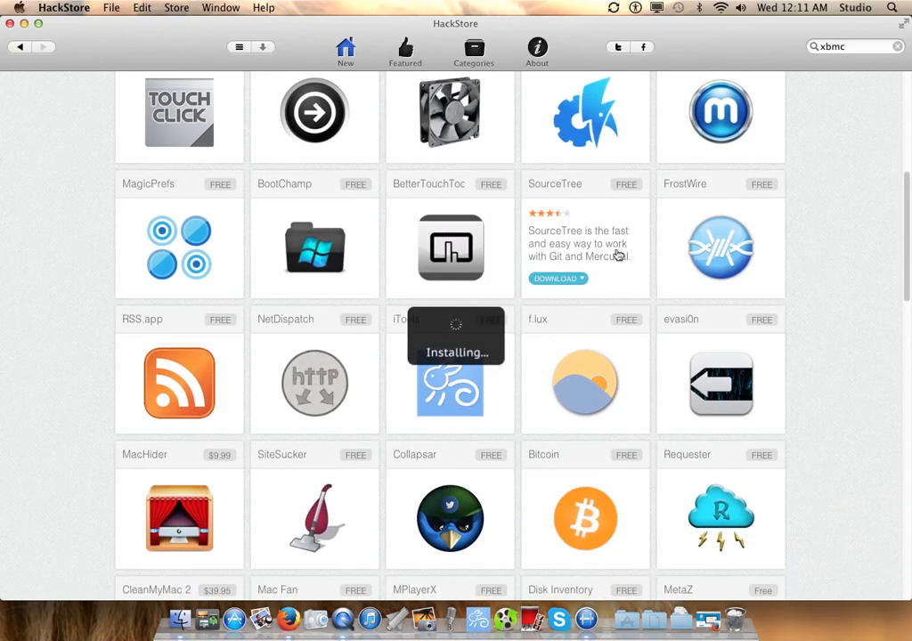
scroll("down", 3)
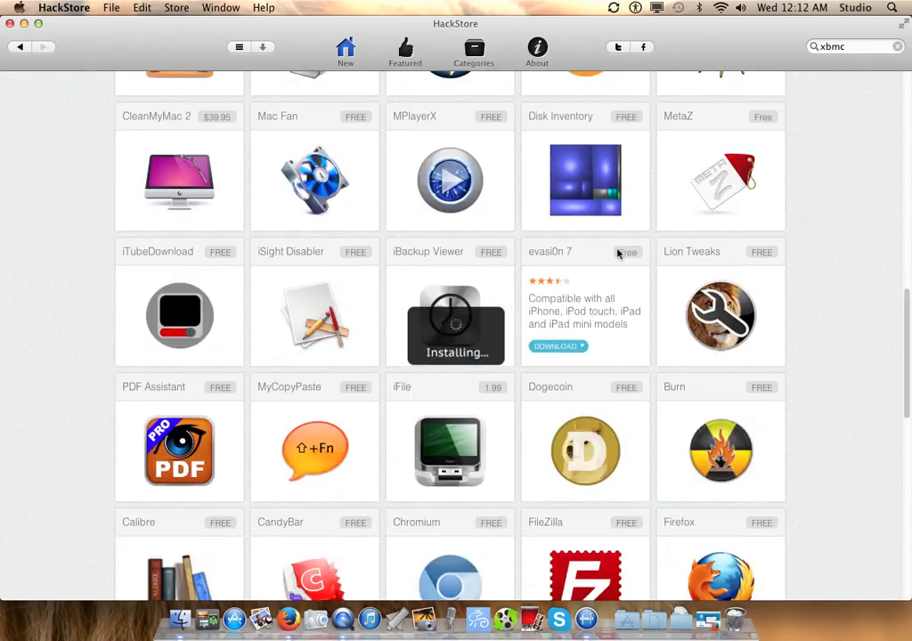
scroll("down", 3)
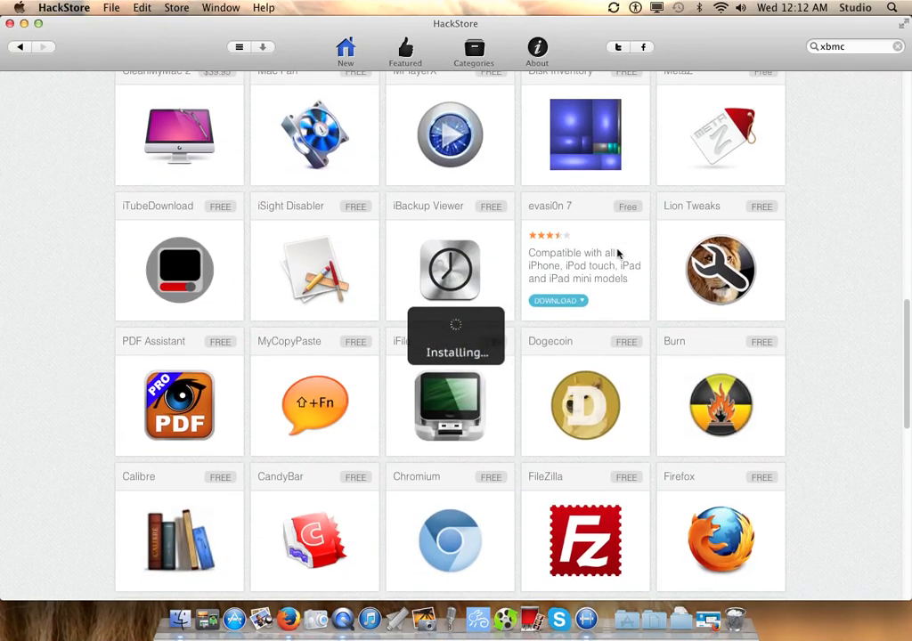
scroll("down", 3)
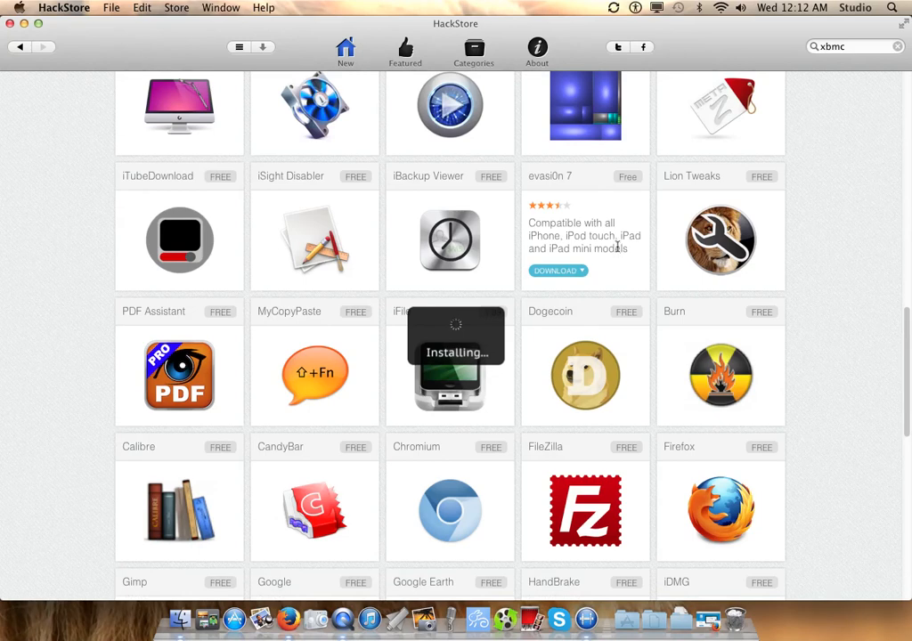
scroll("down", 3)
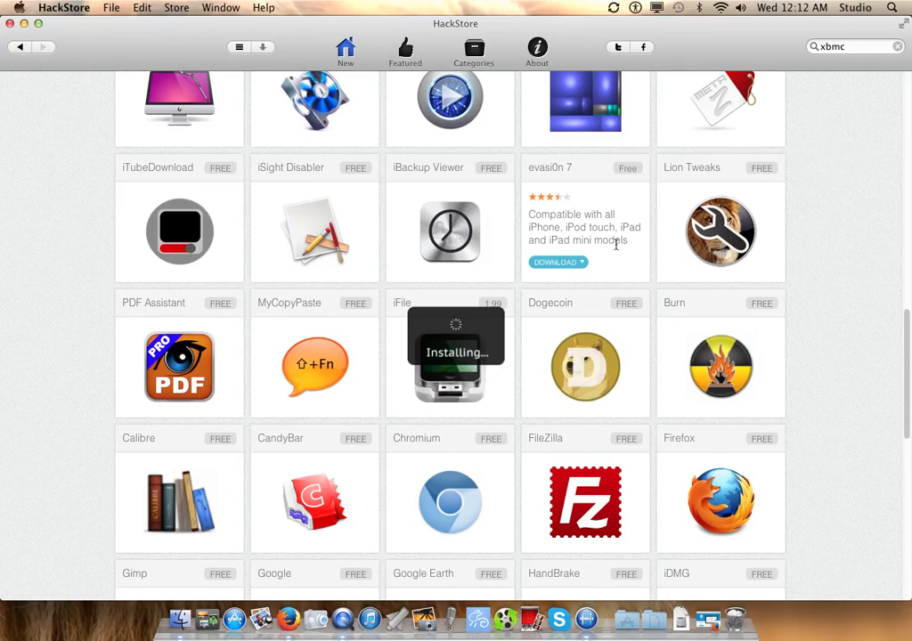
scroll("down", 3)
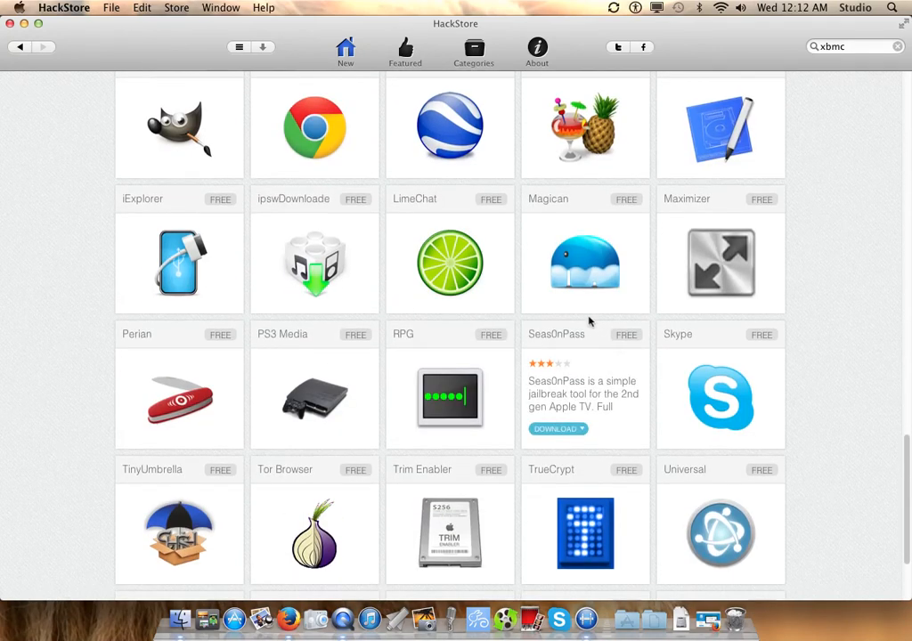
scroll("down", 3)
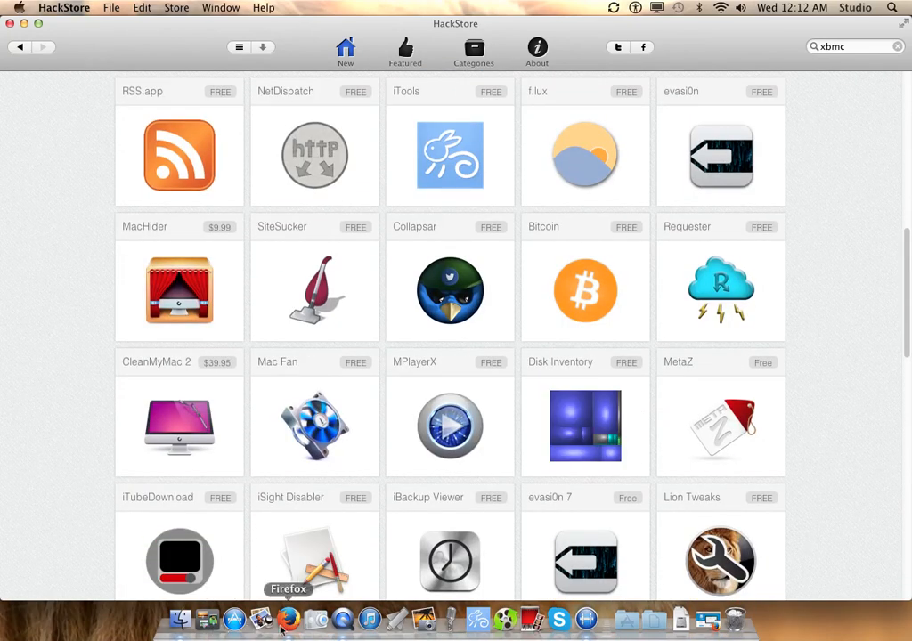
mouse_move(206, 613)
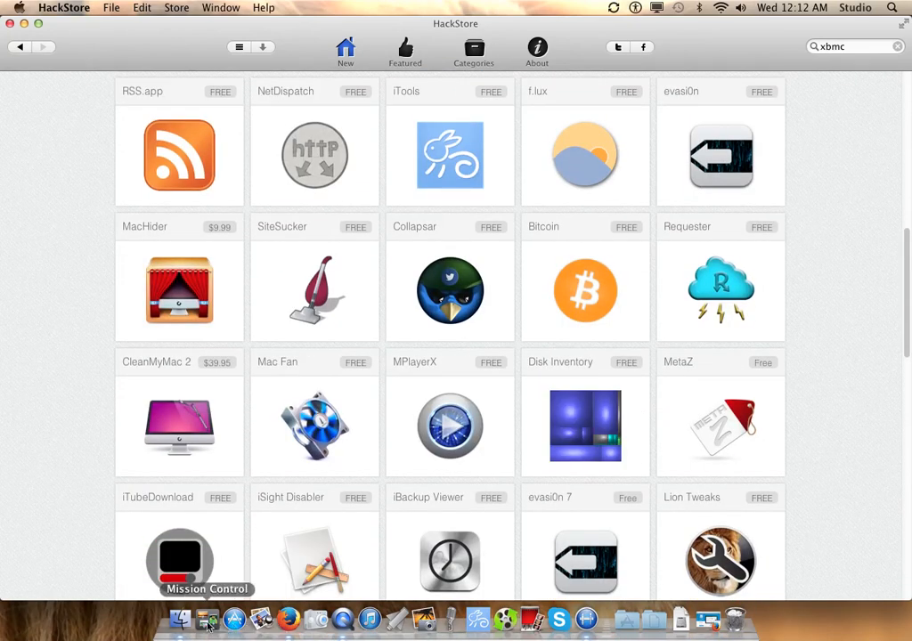
left_click(207, 616)
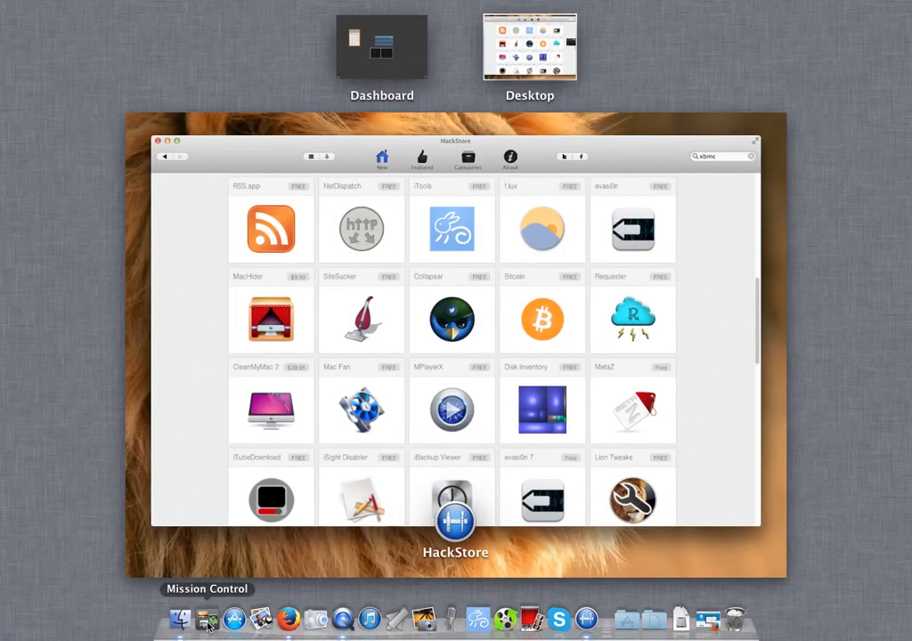
mouse_move(431, 294)
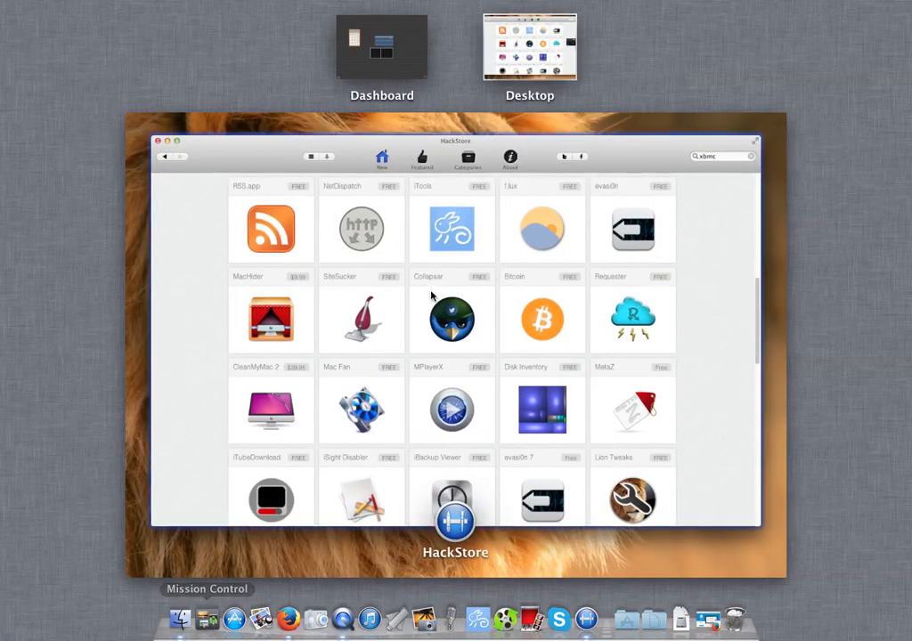
mouse_move(467, 230)
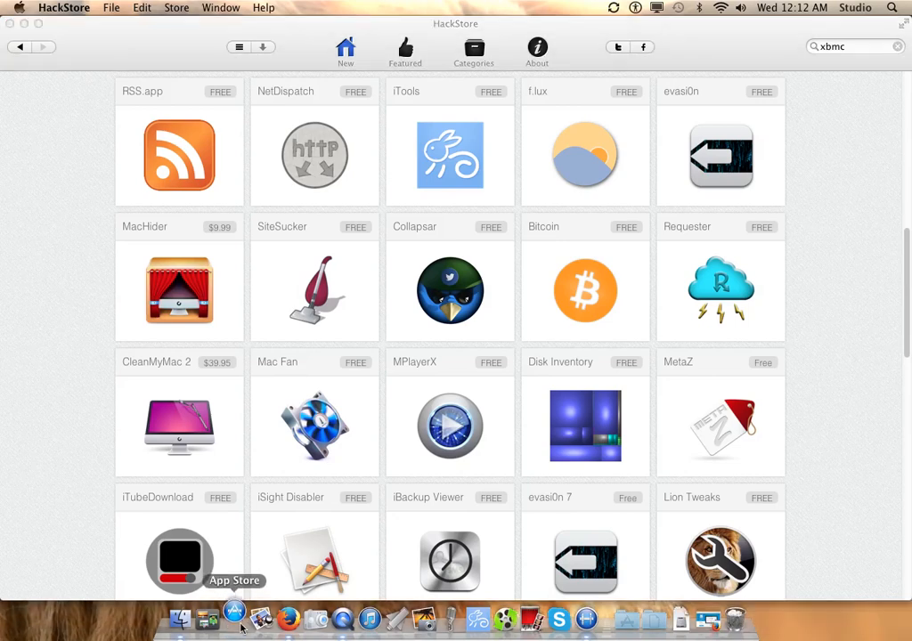
- Scroll the catalog and return to the New and Noteworthy front page via the New button
left_click(234, 612)
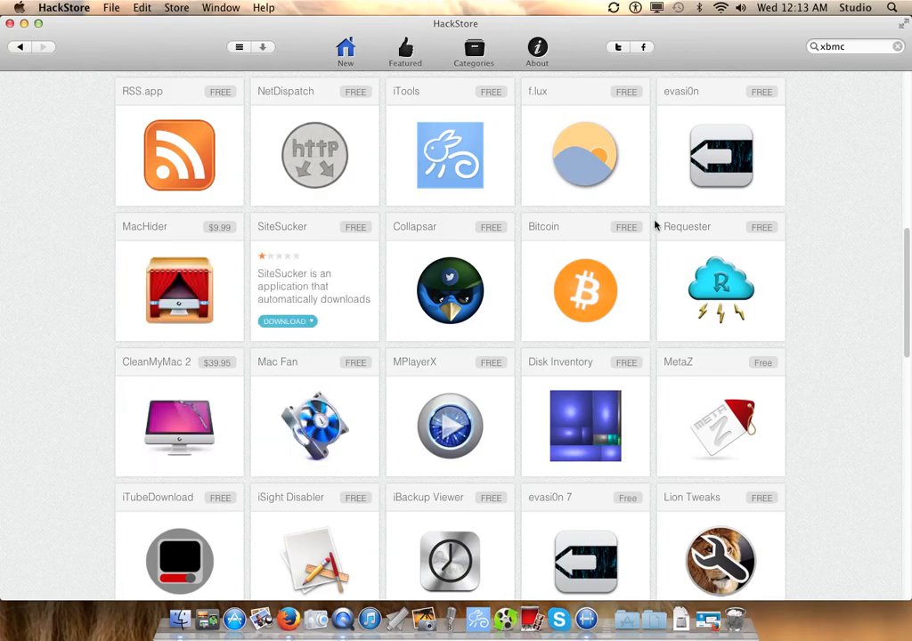
scroll("down", 3)
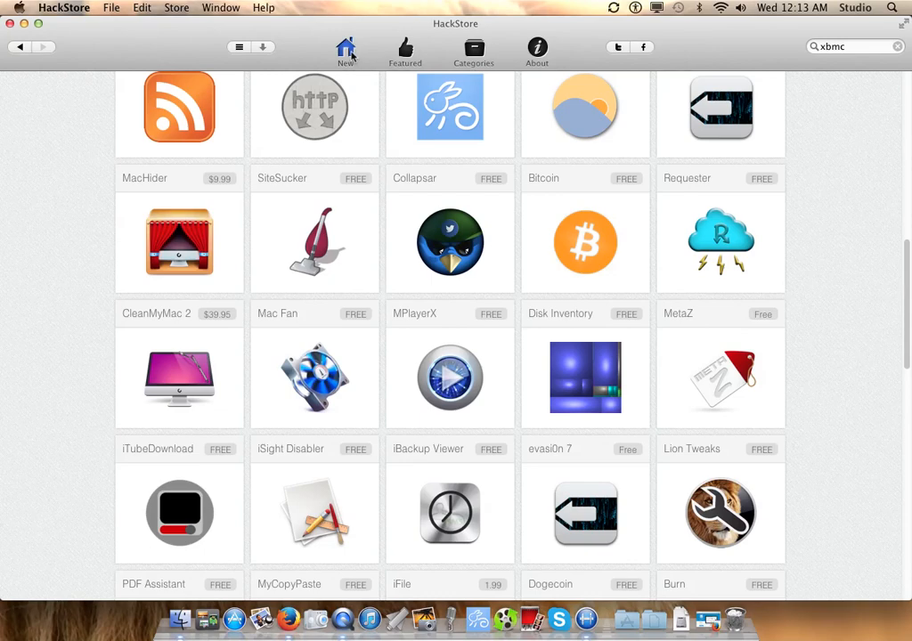
left_click(345, 50)
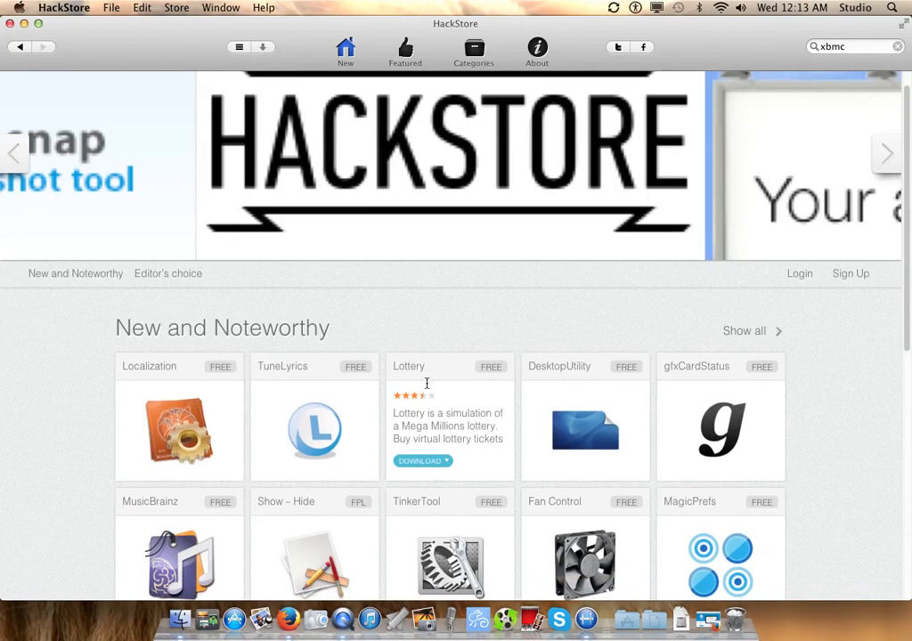
- Scroll the New page down until the Editor's choice section, below the CleanMyMac 2 and MacHider promos, is visible
scroll("down", 3)
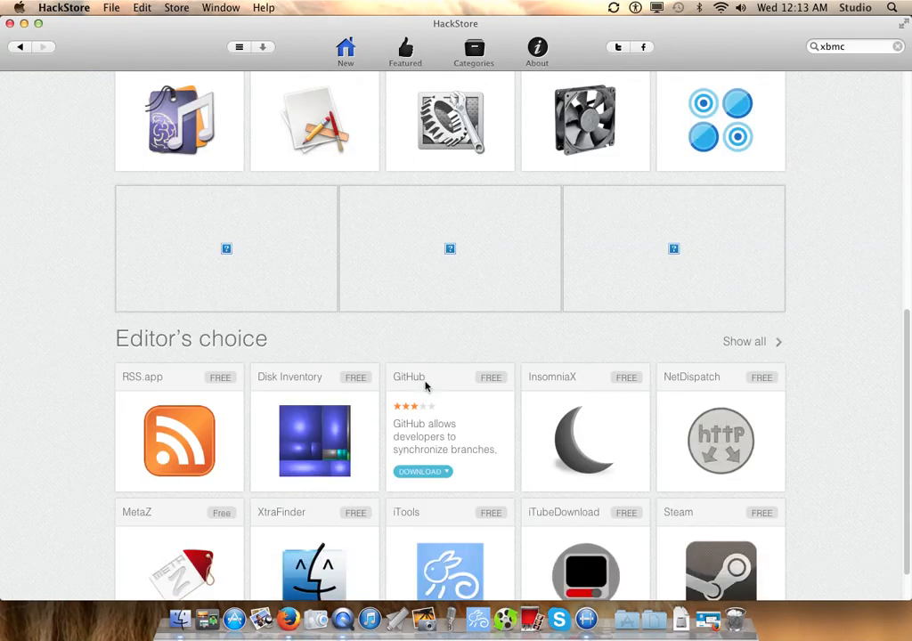
scroll("down", 3)
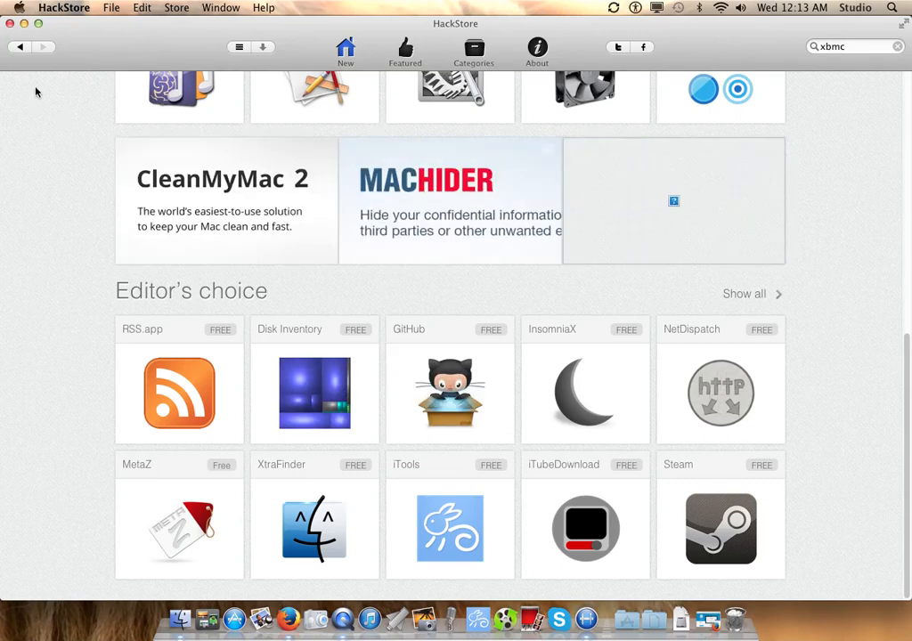
mouse_move(22, 64)
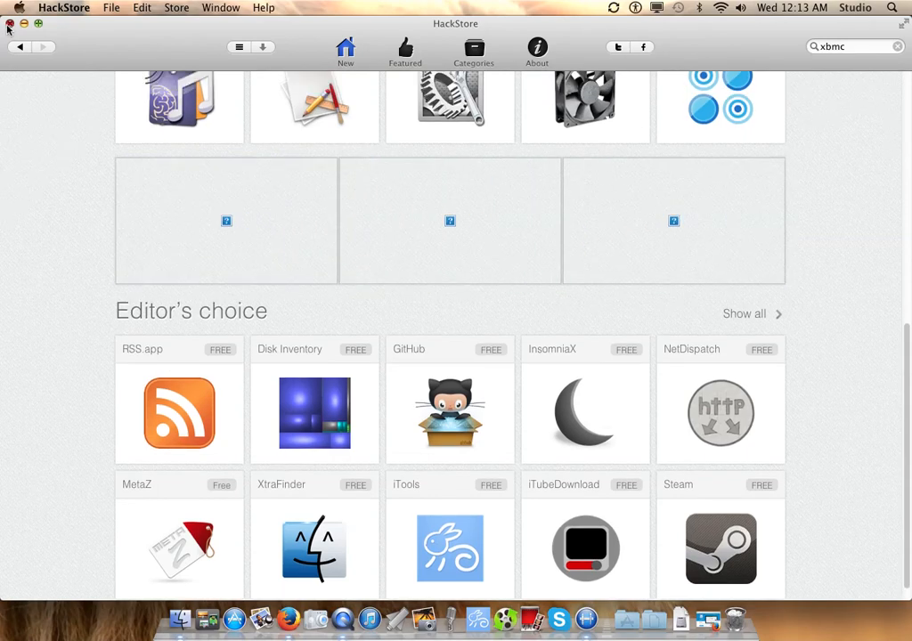
- Close the HackStore window so the Finder desktop with its files is left showing
left_click(7, 25)
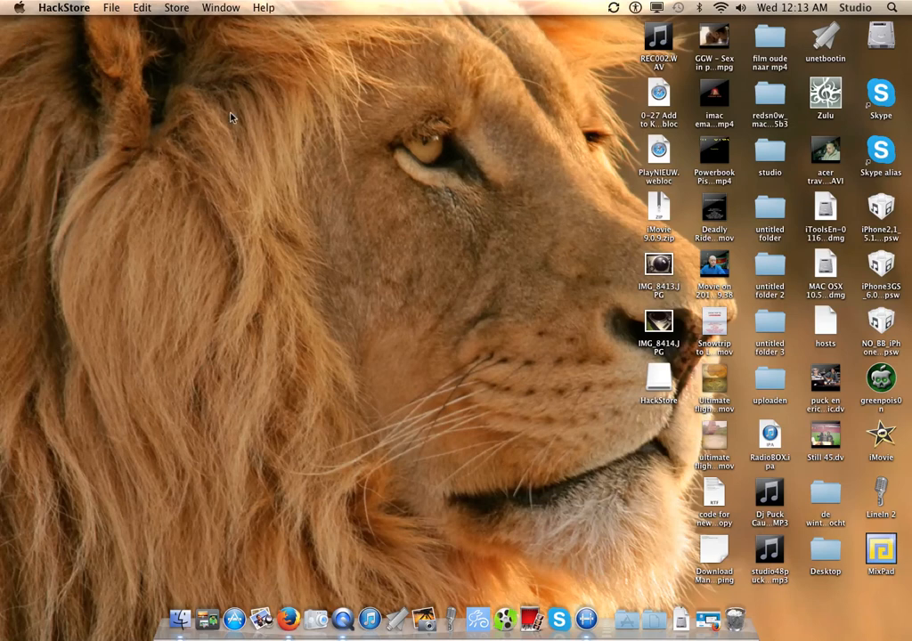
mouse_move(894, 239)
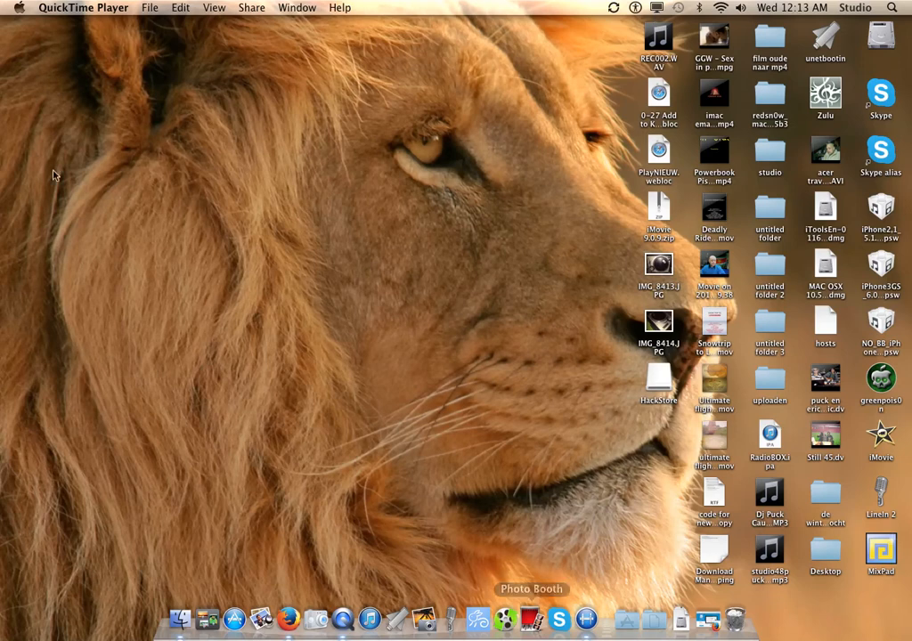
mouse_move(506, 612)
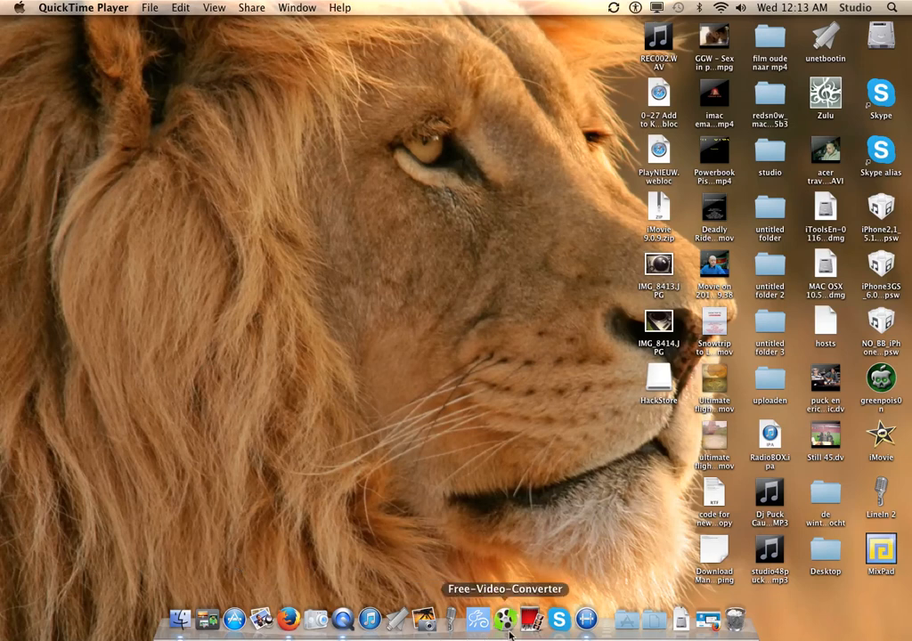
mouse_move(535, 636)
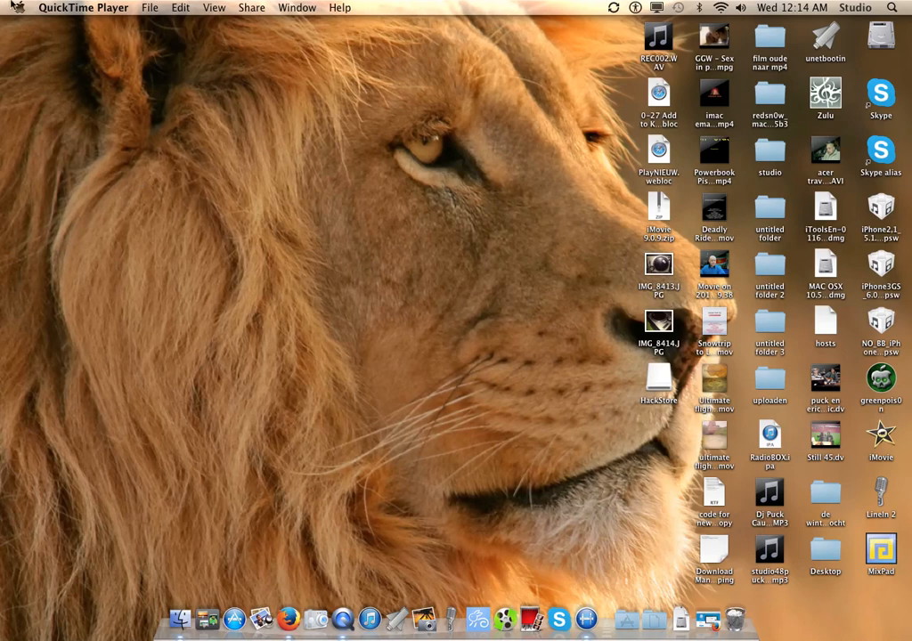
mouse_move(227, 55)
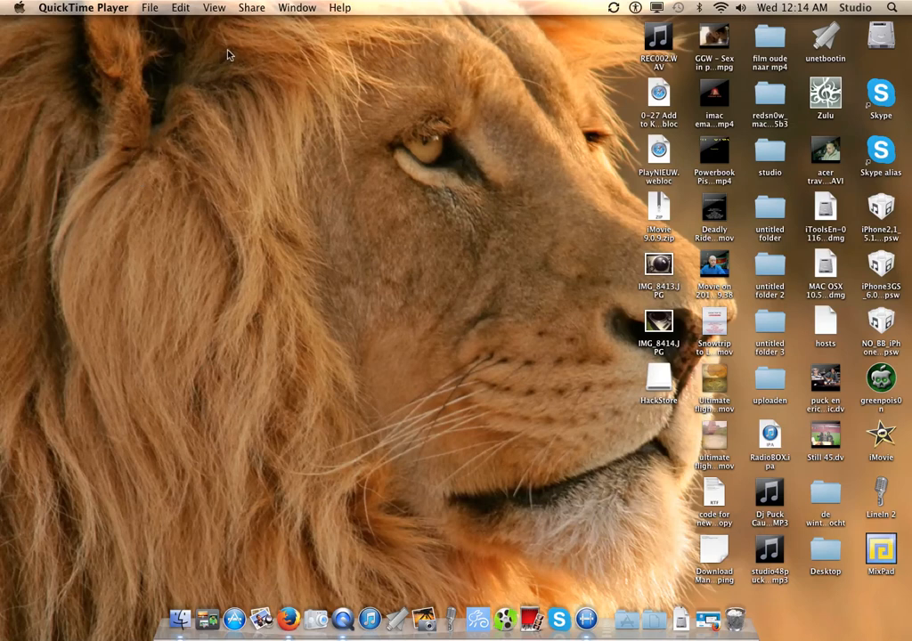
mouse_move(233, 43)
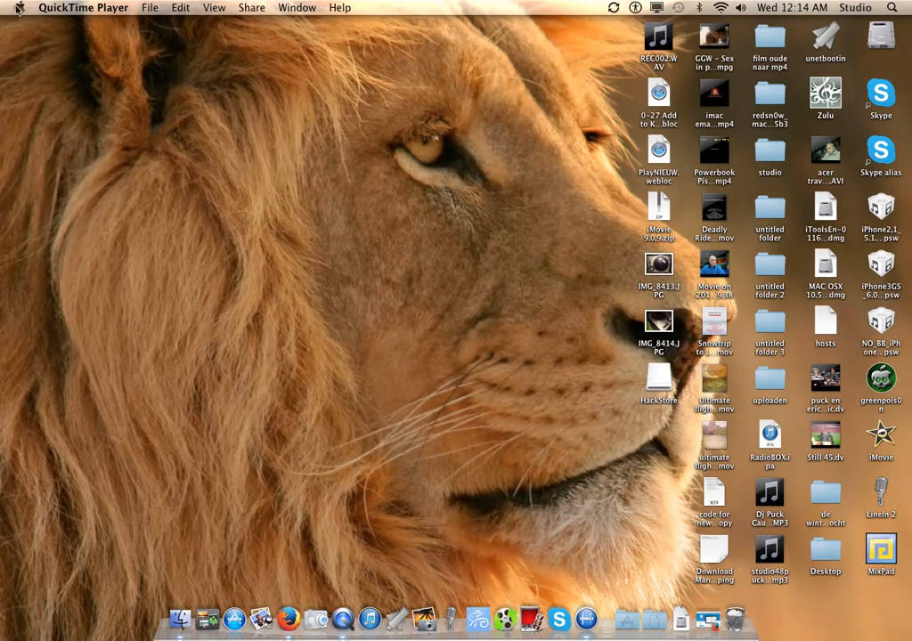
mouse_move(29, 24)
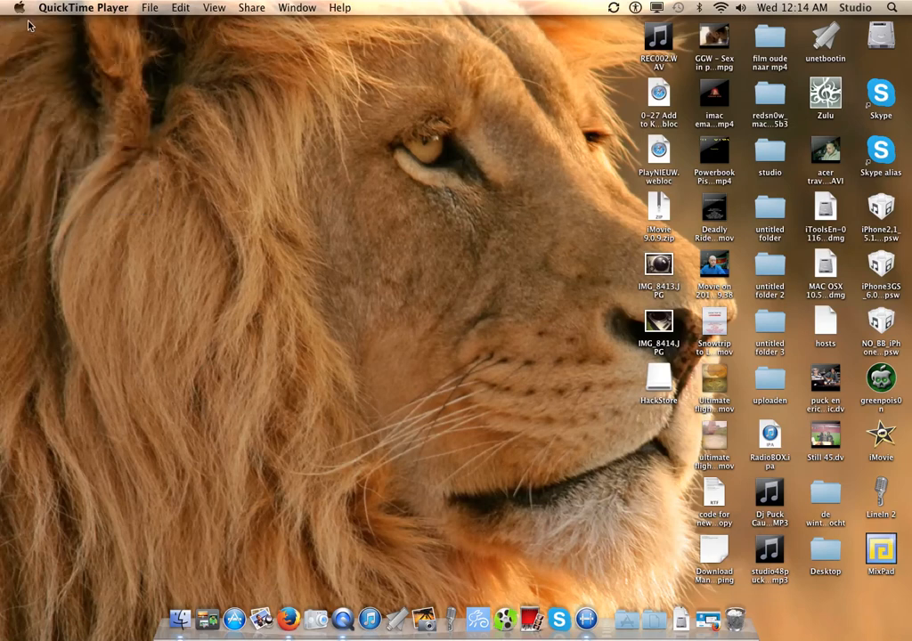
left_click(21, 7)
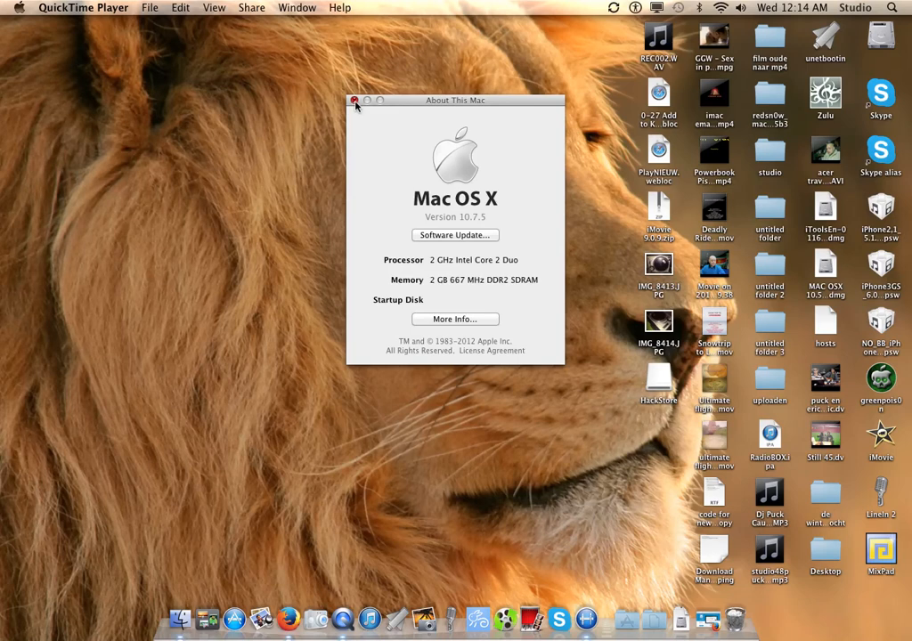
left_click(349, 99)
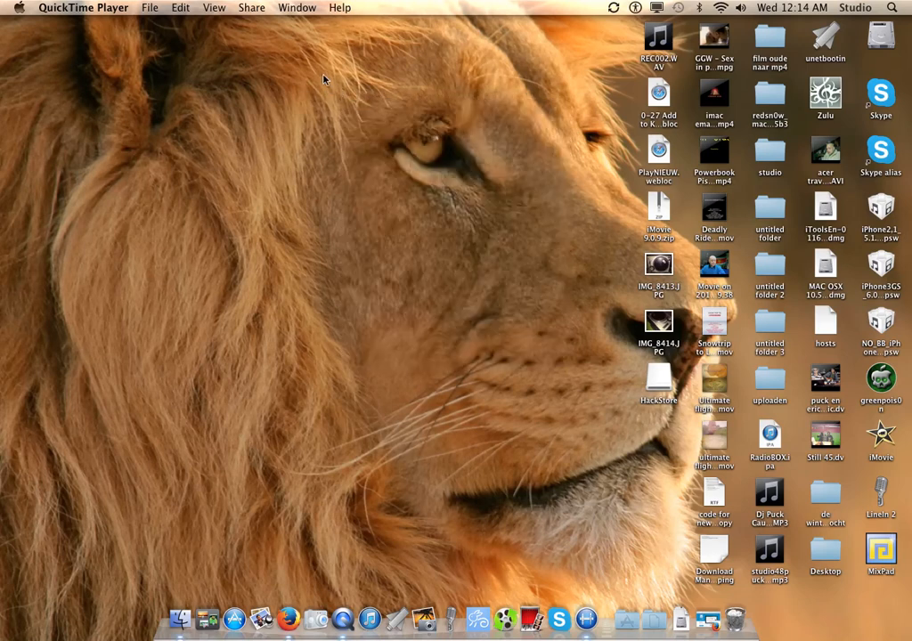
mouse_move(733, 45)
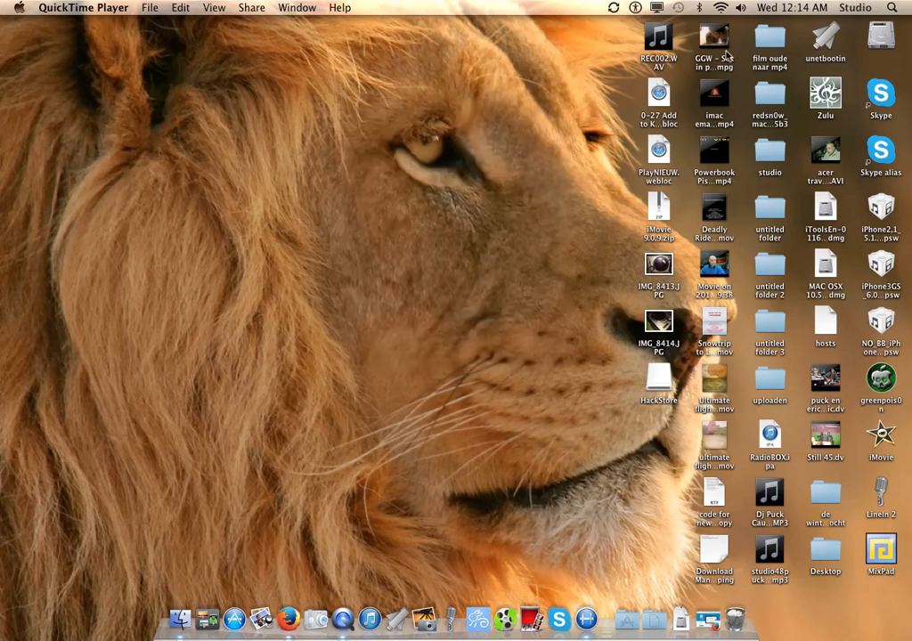
mouse_move(678, 44)
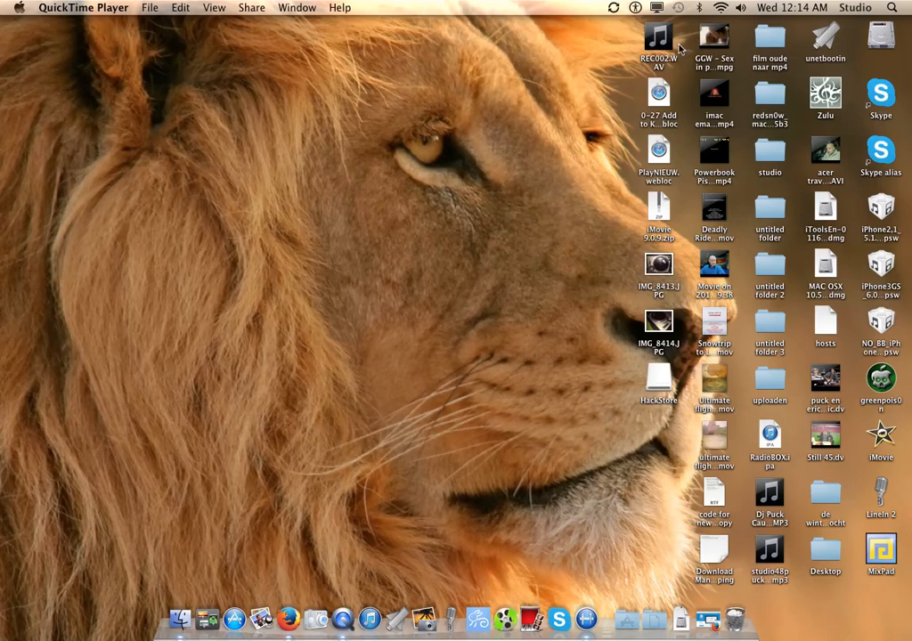